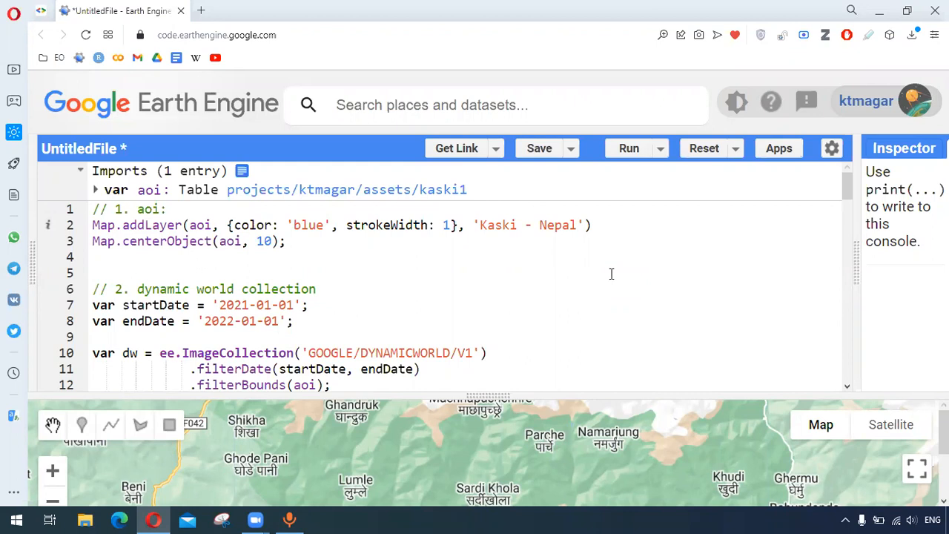
Review the Dynamic World collection filtering and the mode reduction of the classification
double_click(264, 240)
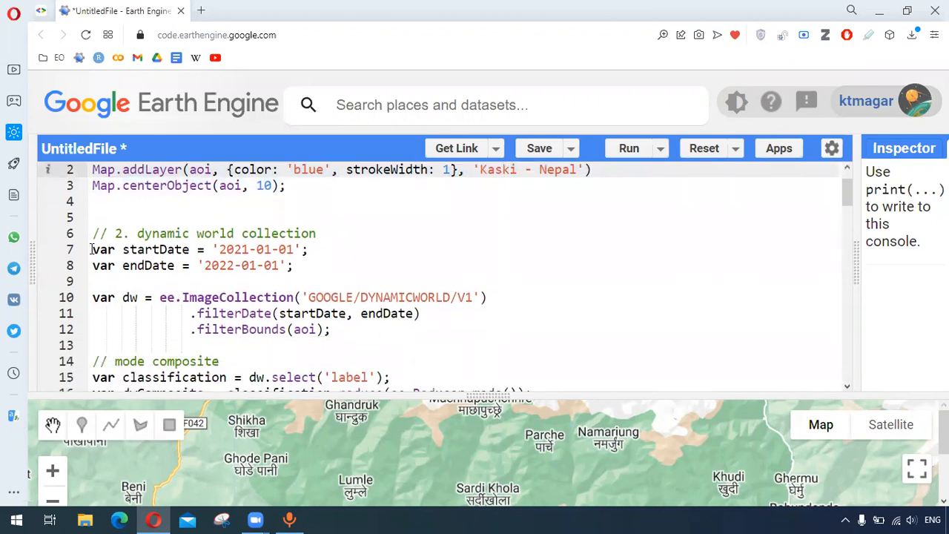
left_click_drag(92, 249, 295, 266)
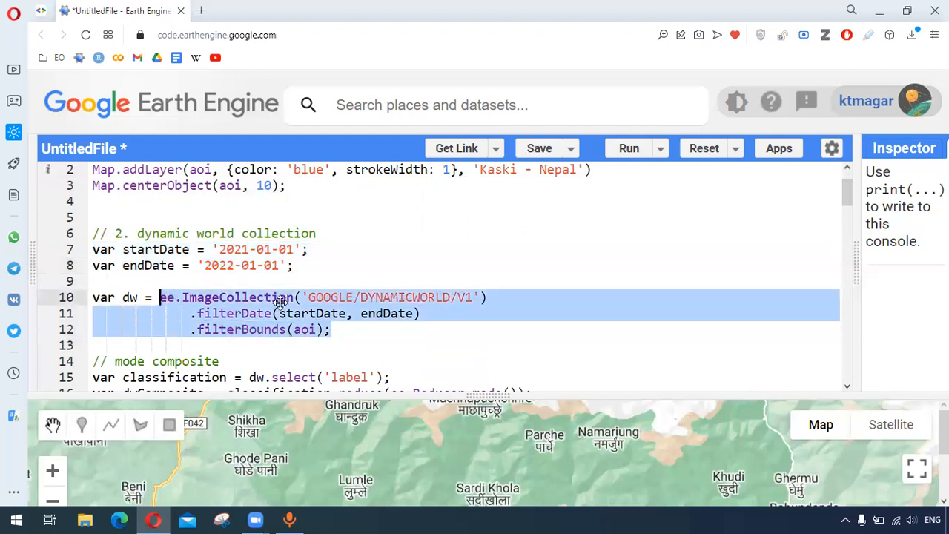
left_click(359, 297)
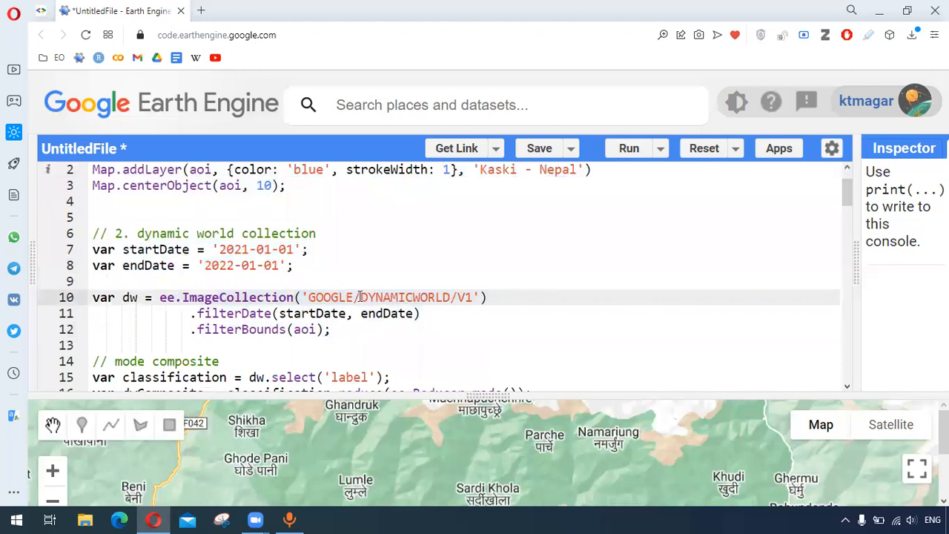
scroll("down", 3)
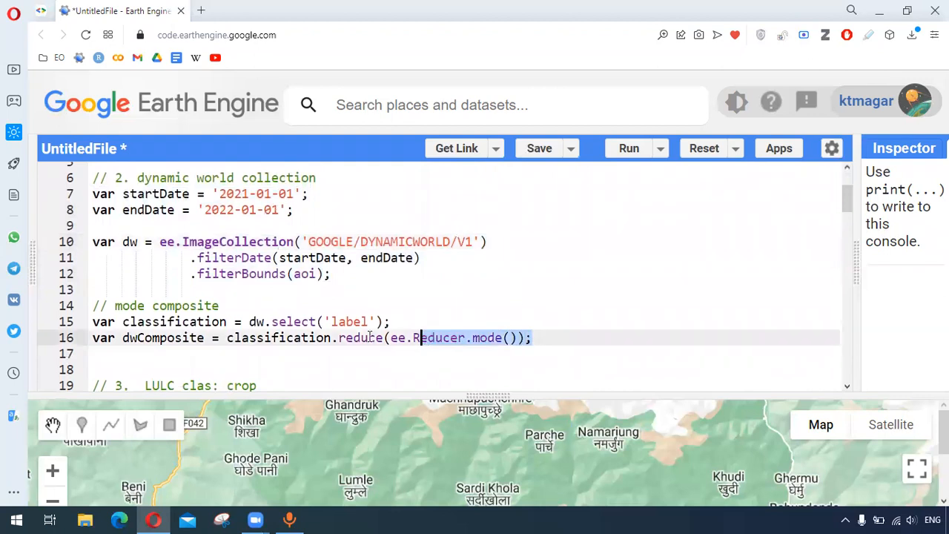
left_click_drag(415, 339, 229, 338)
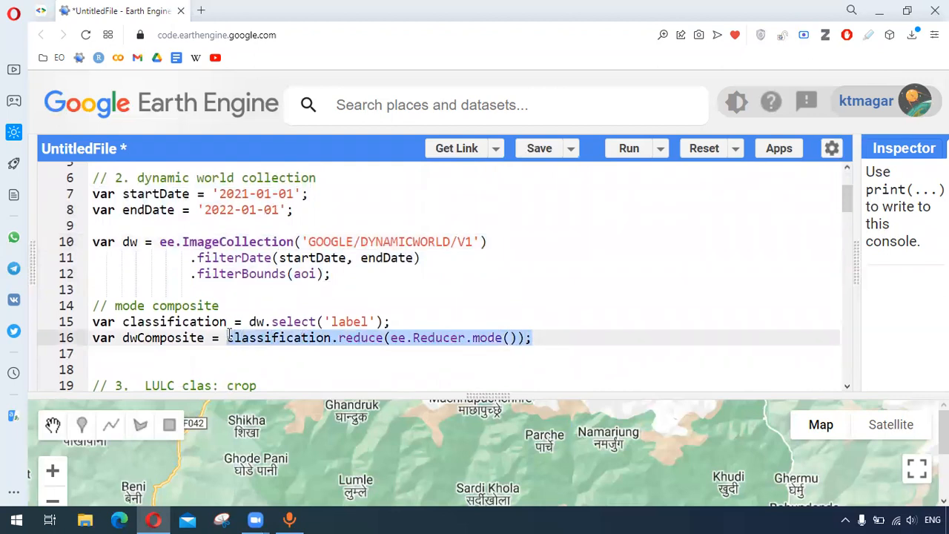
left_click(191, 338)
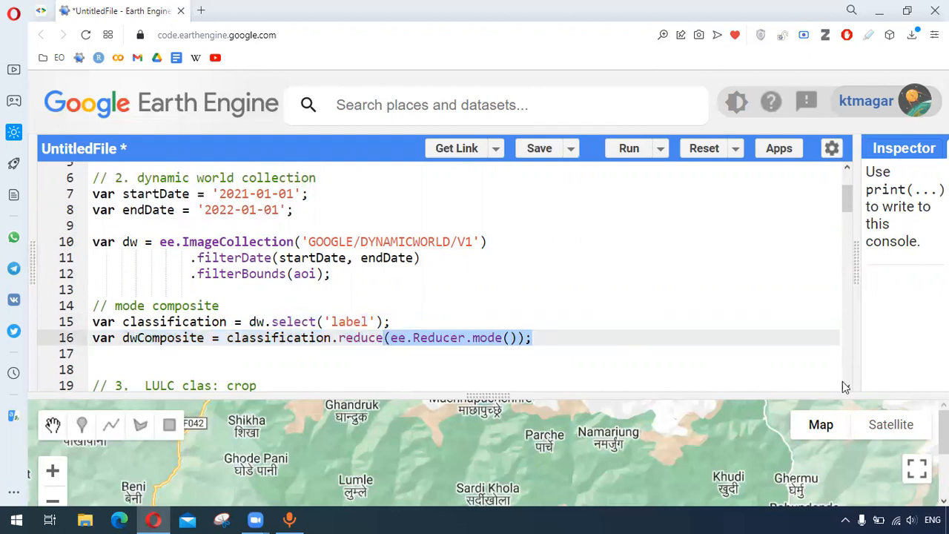
Re-enter the crop class value as 4 in the script
scroll("down", 3)
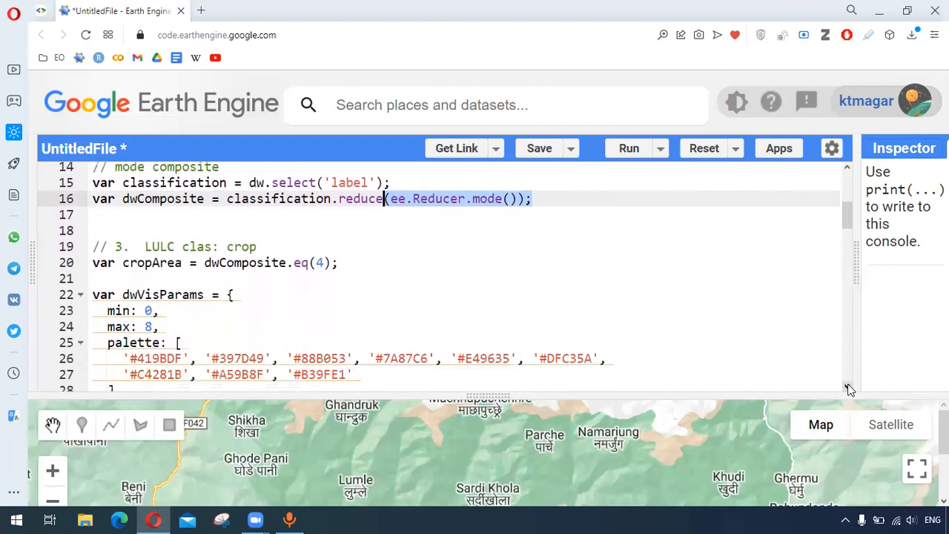
scroll("down", 3)
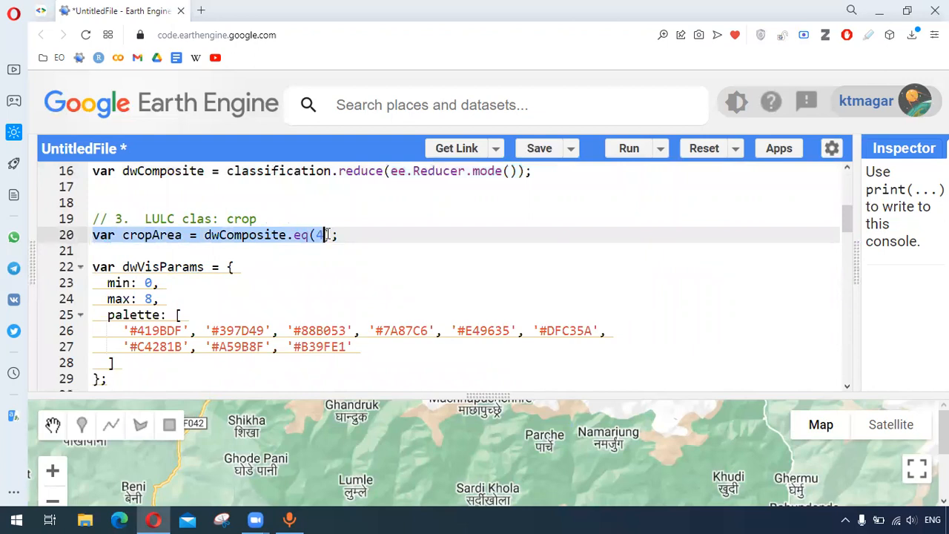
key("Backspace")
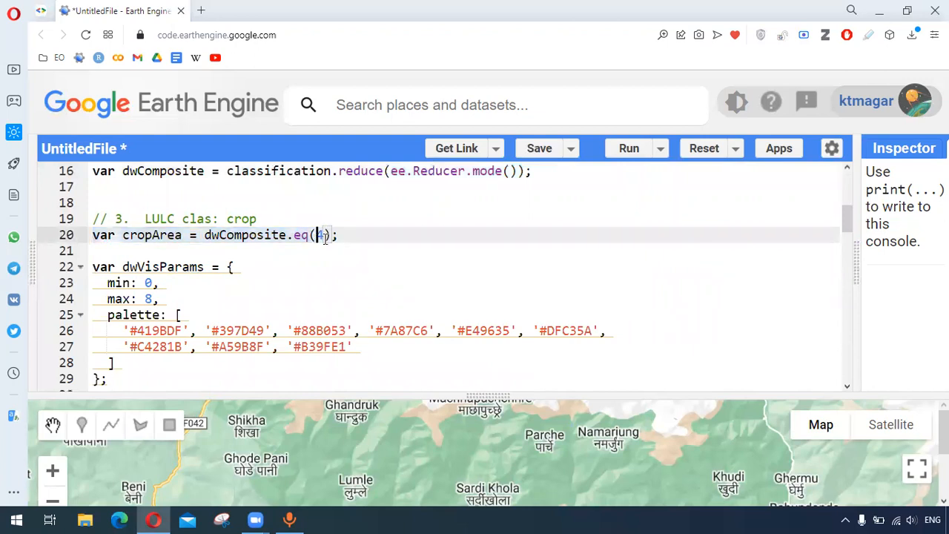
type("4")
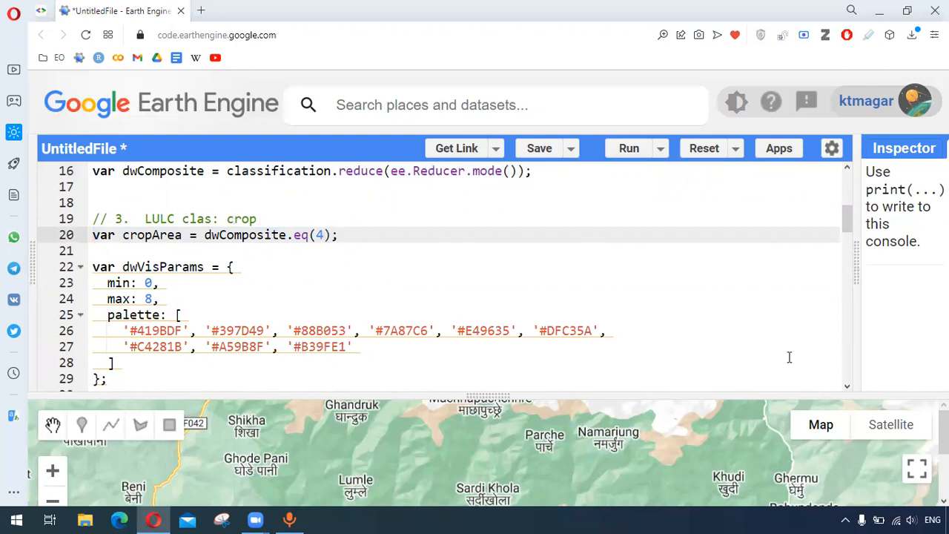
scroll("down", 3)
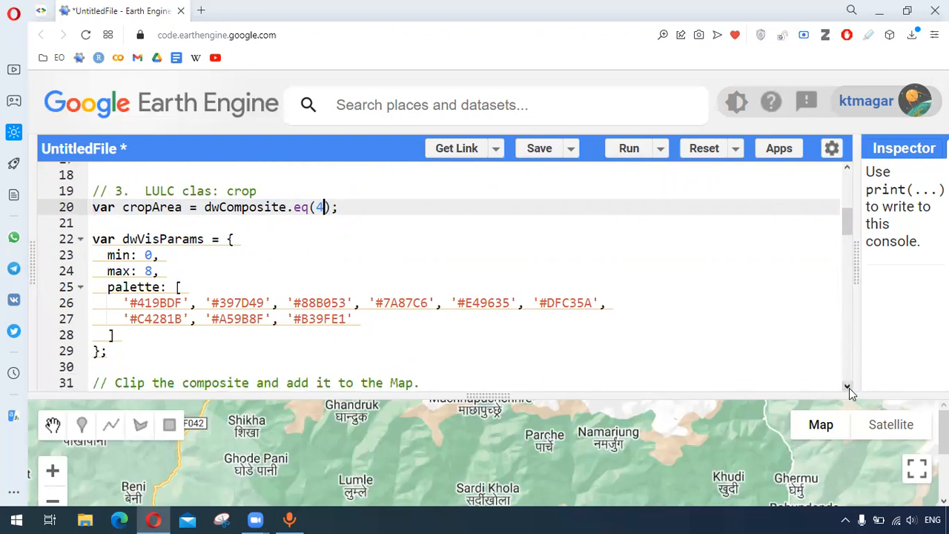
scroll("down", 3)
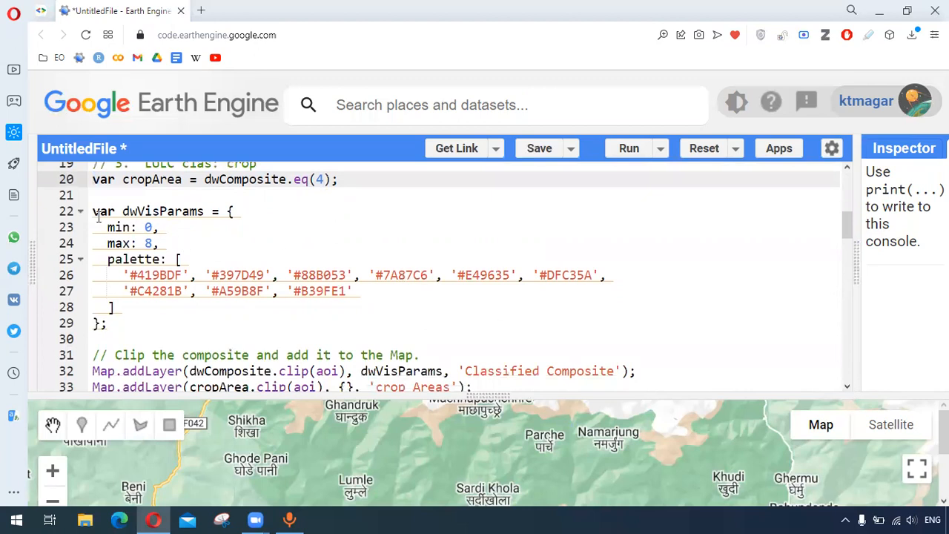
Review the map layer code and the composite clipped to the aoi
left_click_drag(92, 211, 111, 307)
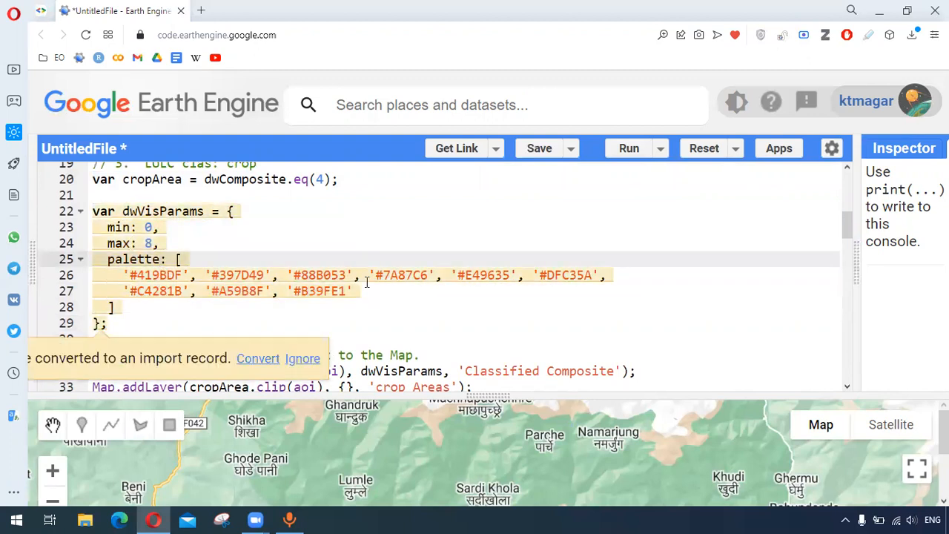
scroll("down", 3)
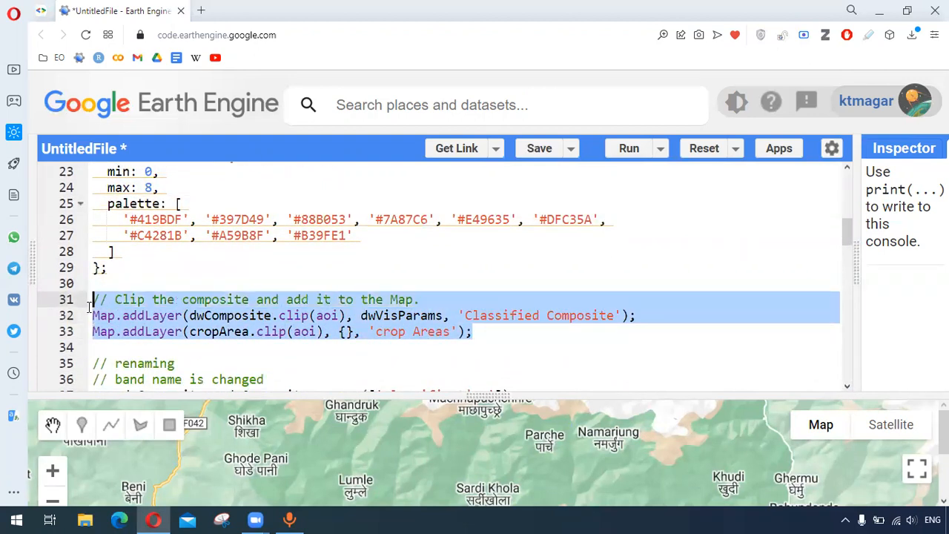
left_click(273, 299)
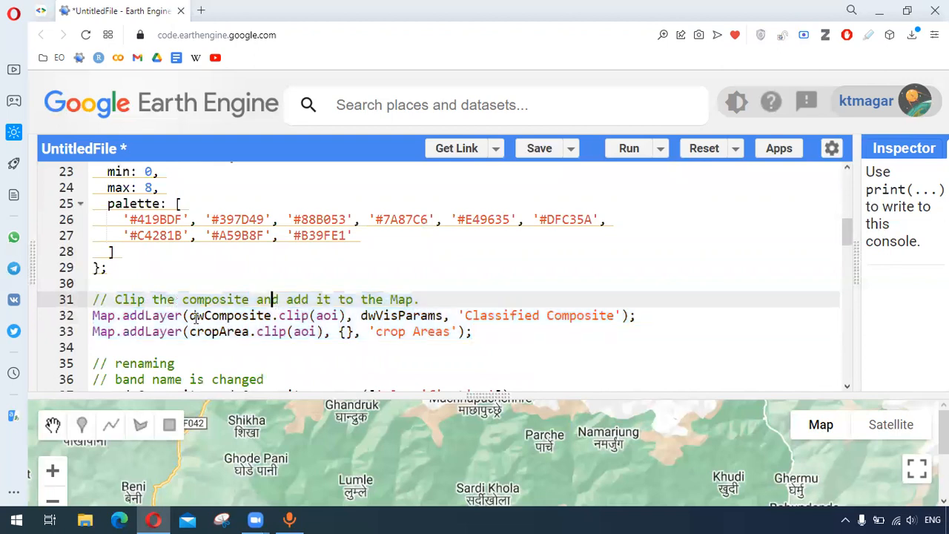
double_click(220, 314)
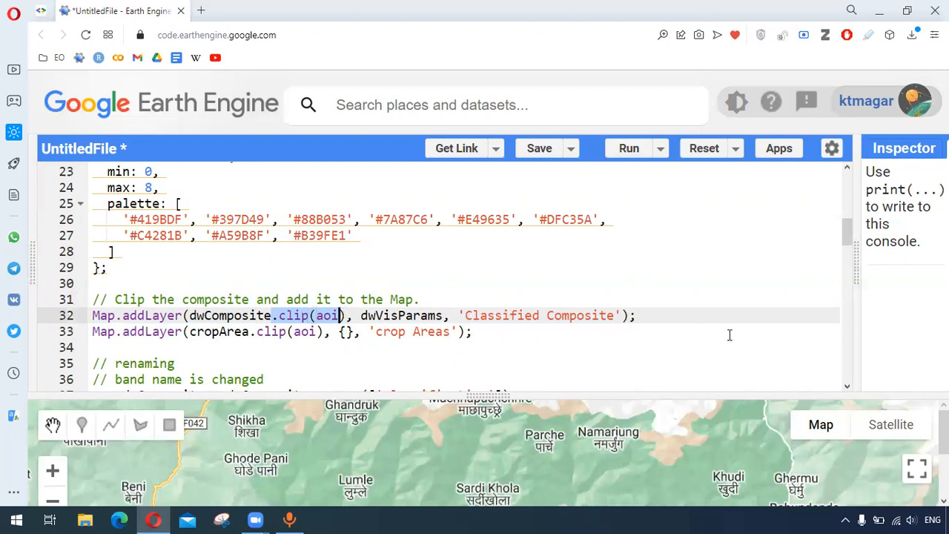
mouse_move(304, 324)
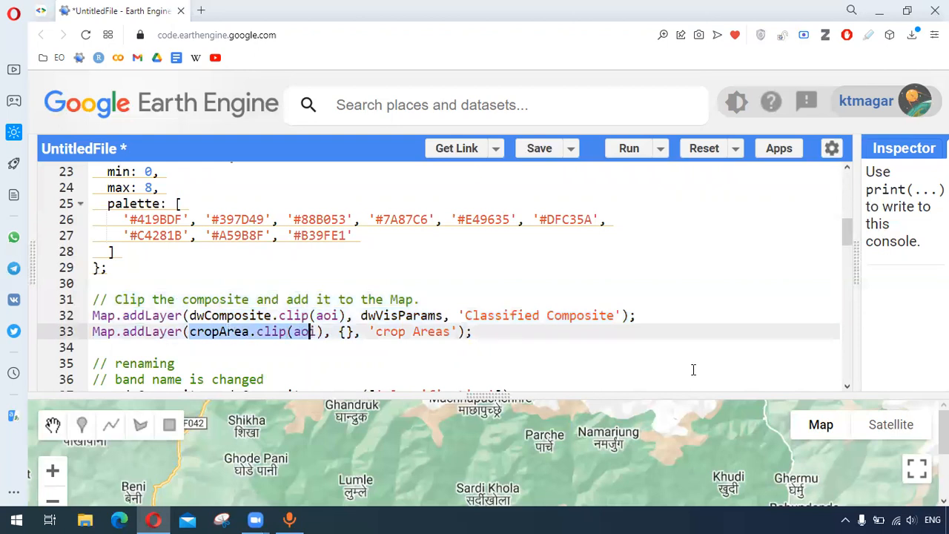
scroll("down", 3)
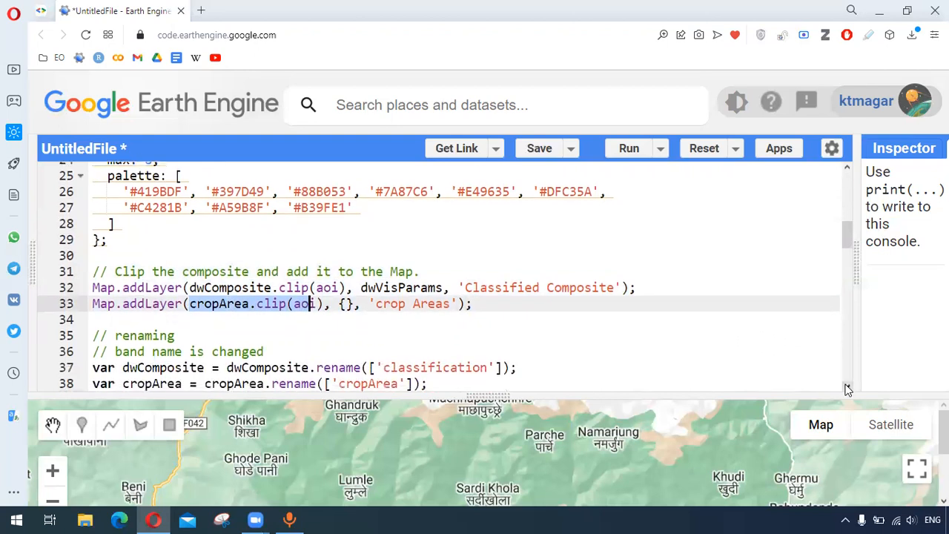
scroll("down", 3)
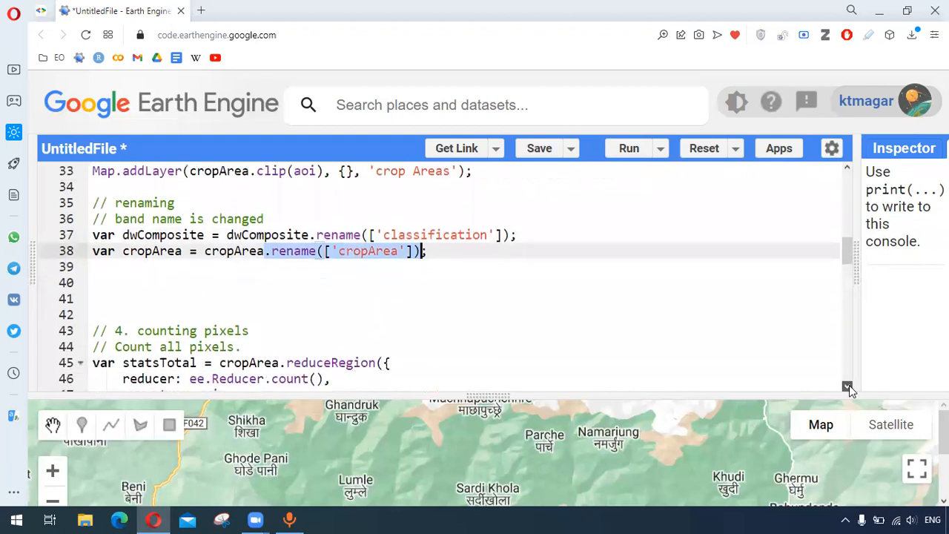
Review aoi as the counting geometry and the lookup of the cropArea count
scroll("down", 3)
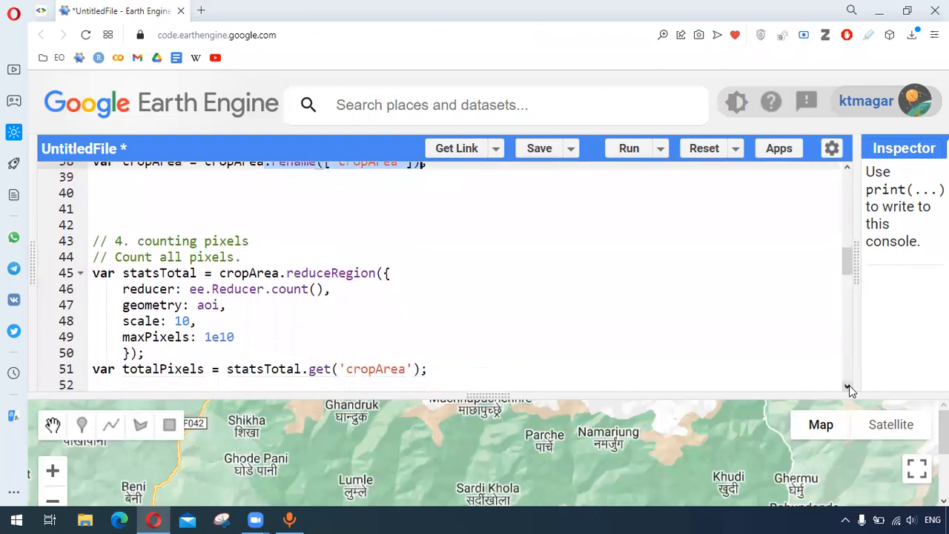
scroll("down", 3)
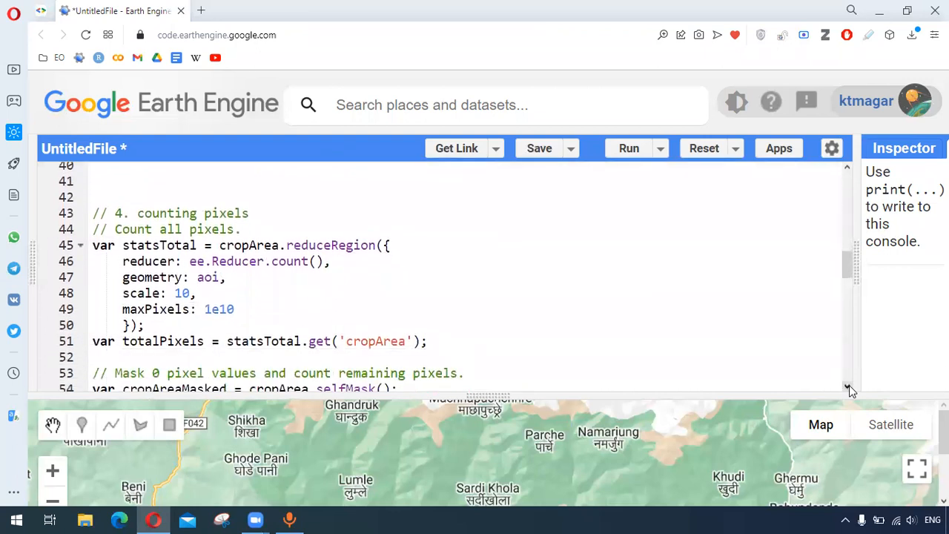
scroll("down", 3)
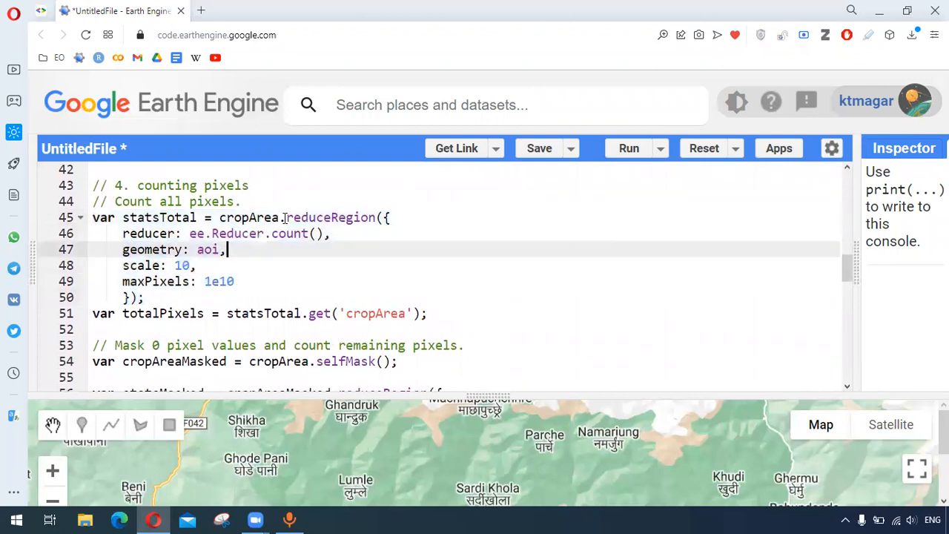
double_click(327, 216)
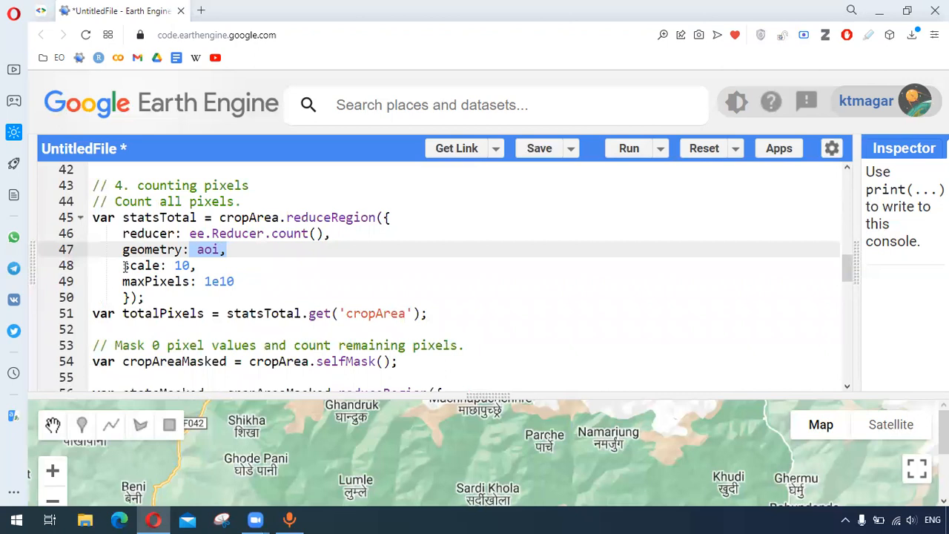
left_click(154, 281)
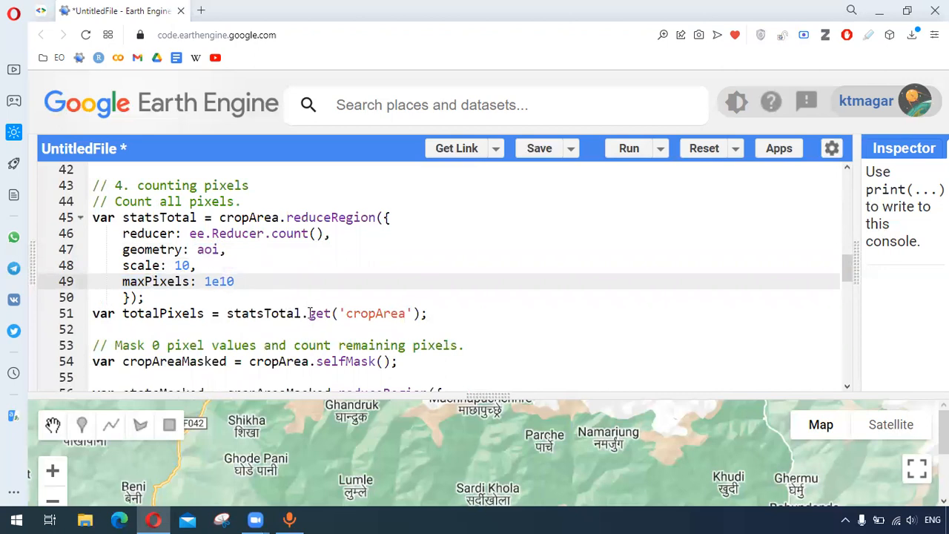
left_click_drag(308, 313, 414, 313)
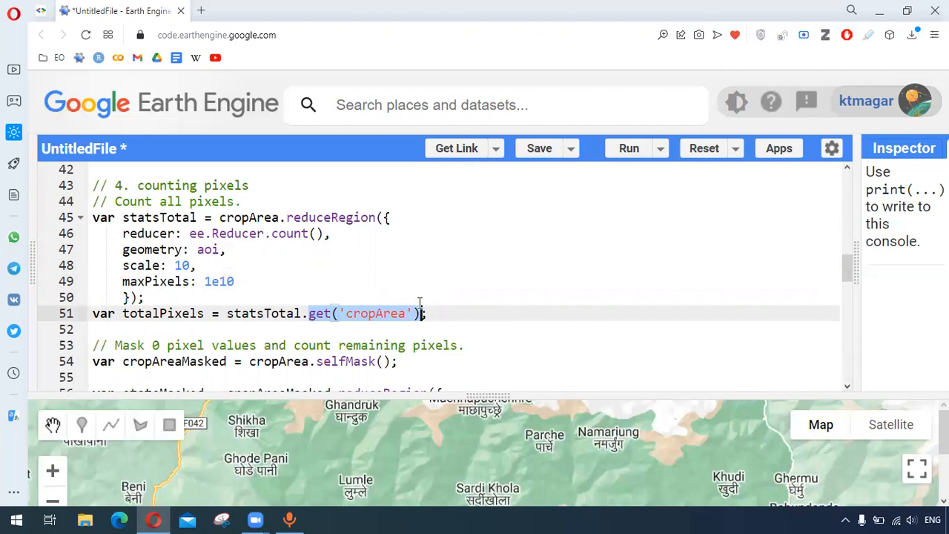
mouse_move(282, 270)
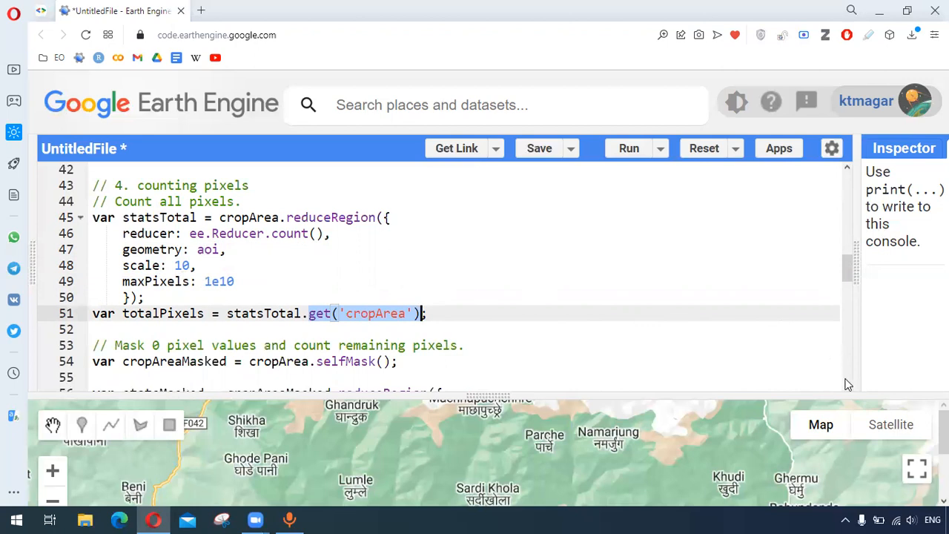
Review the two print lines for total and crop pixel counts
scroll("down", 3)
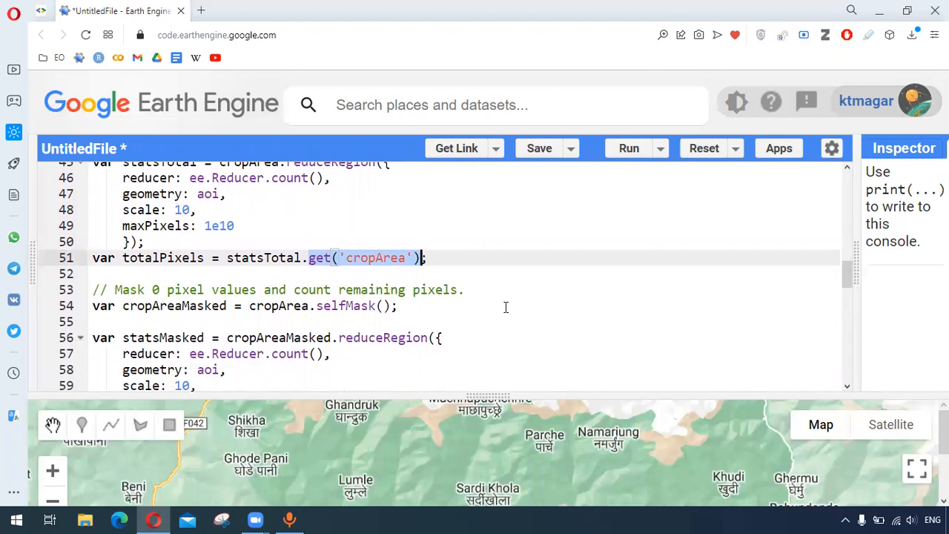
scroll("down", 3)
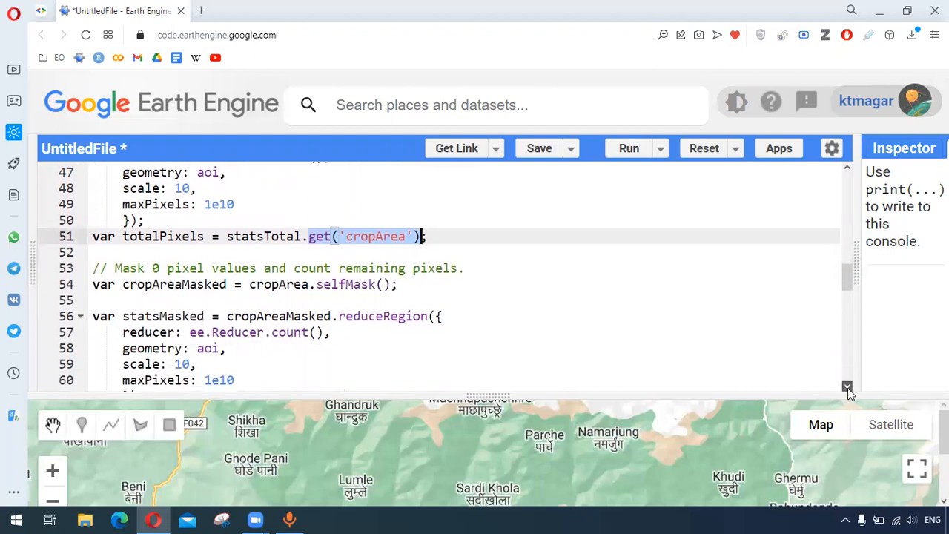
scroll("down", 3)
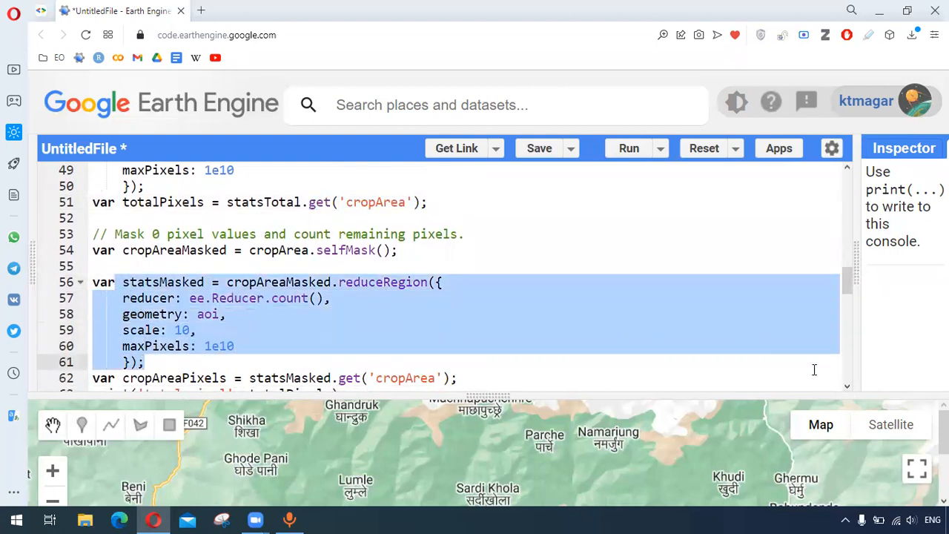
scroll("down", 3)
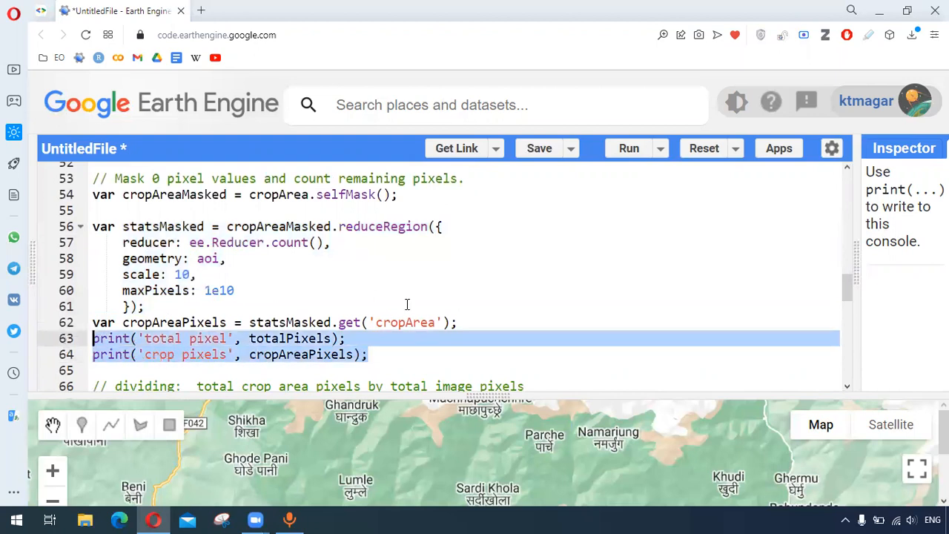
mouse_move(321, 290)
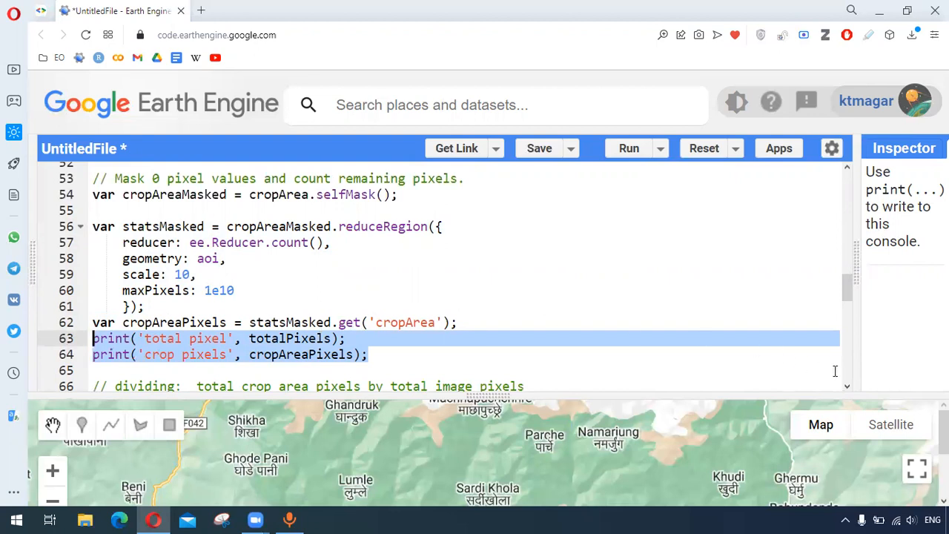
scroll("down", 3)
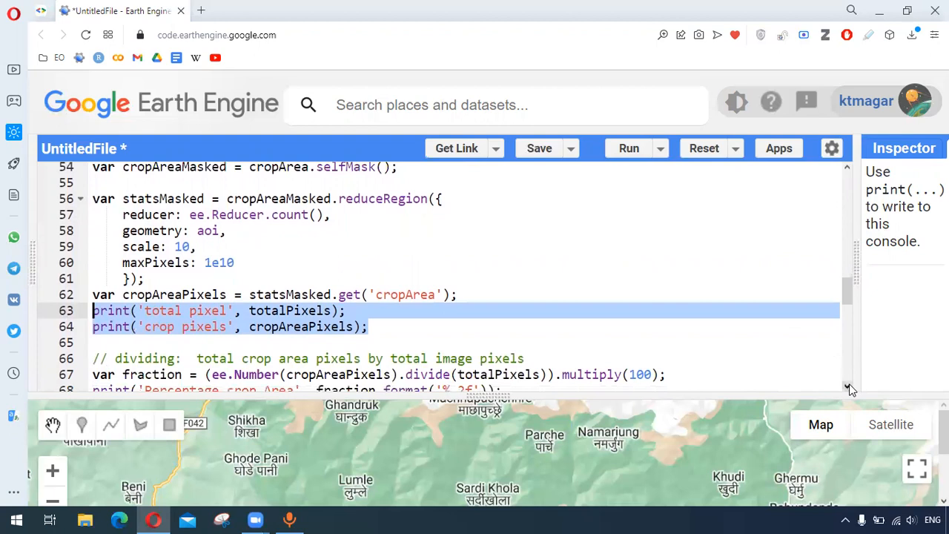
scroll("down", 3)
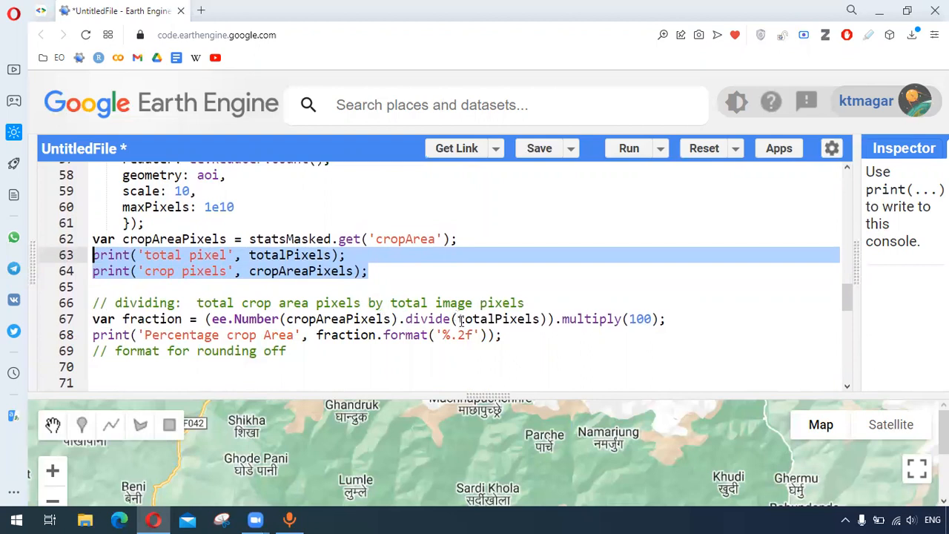
mouse_move(363, 319)
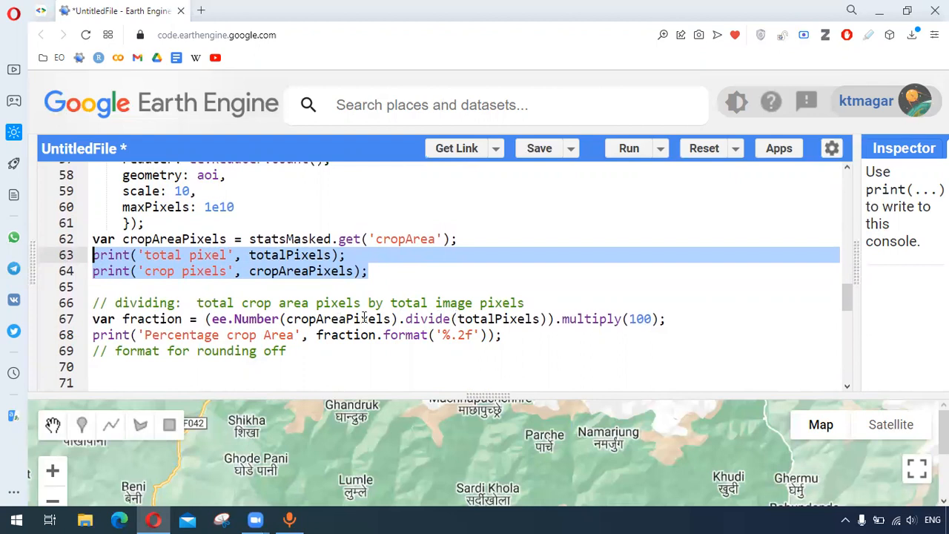
left_click(492, 318)
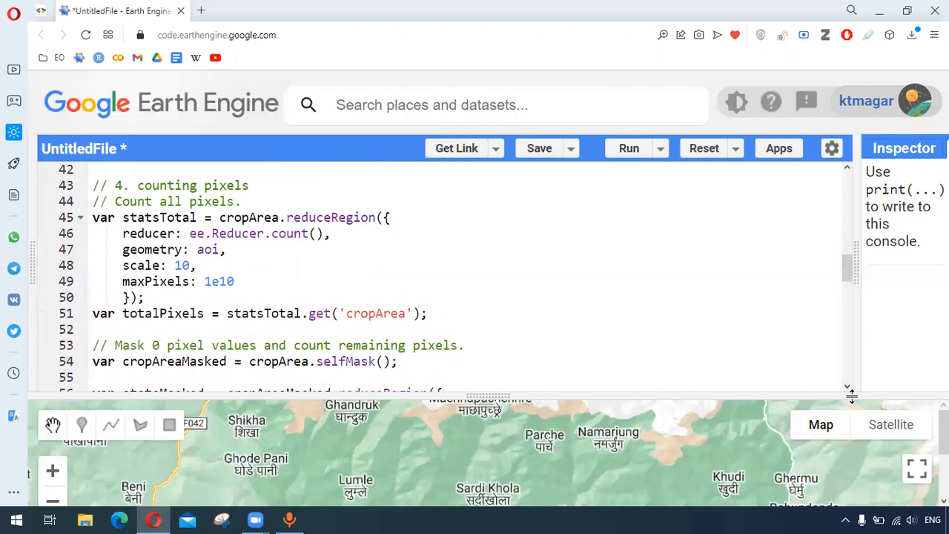
Review the frequencyHistogram reducer and its unweighted() modifier
scroll("down", 3)
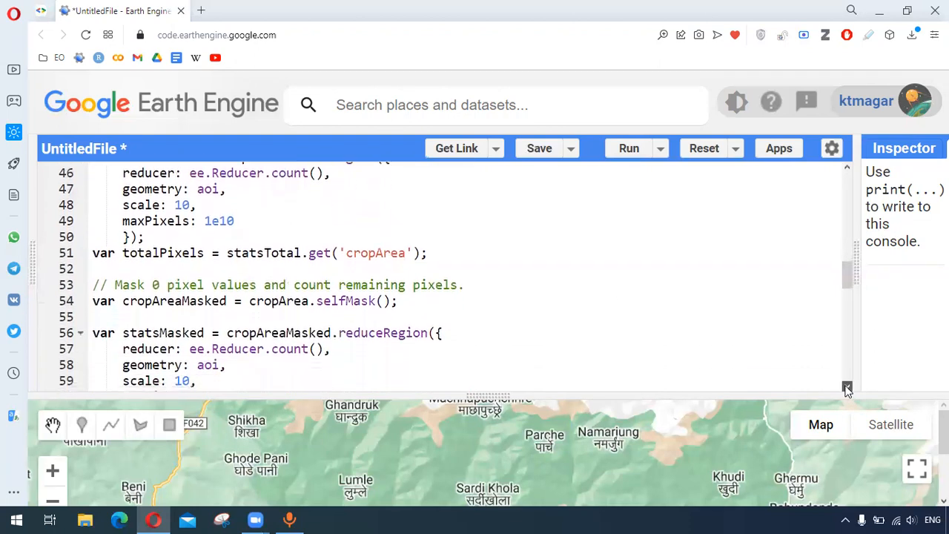
scroll("down", 3)
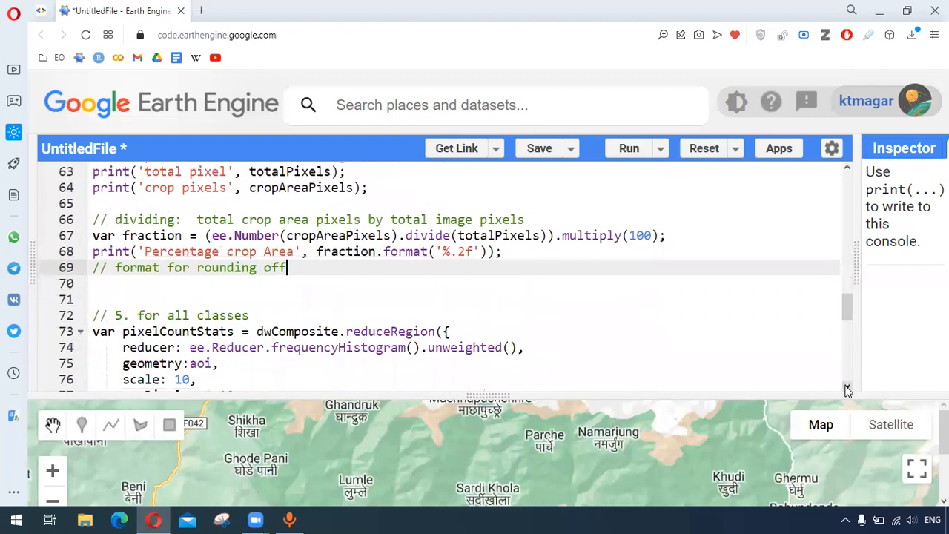
scroll("down", 3)
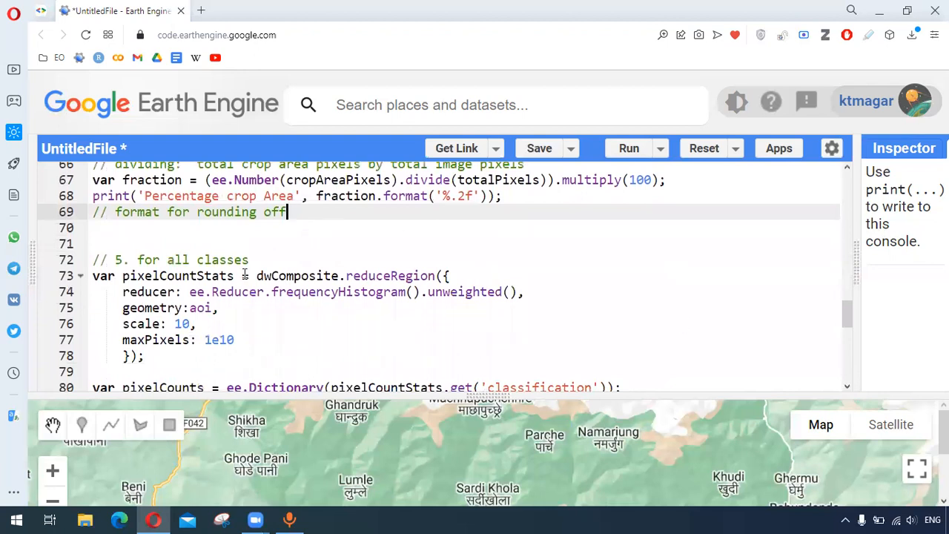
double_click(297, 275)
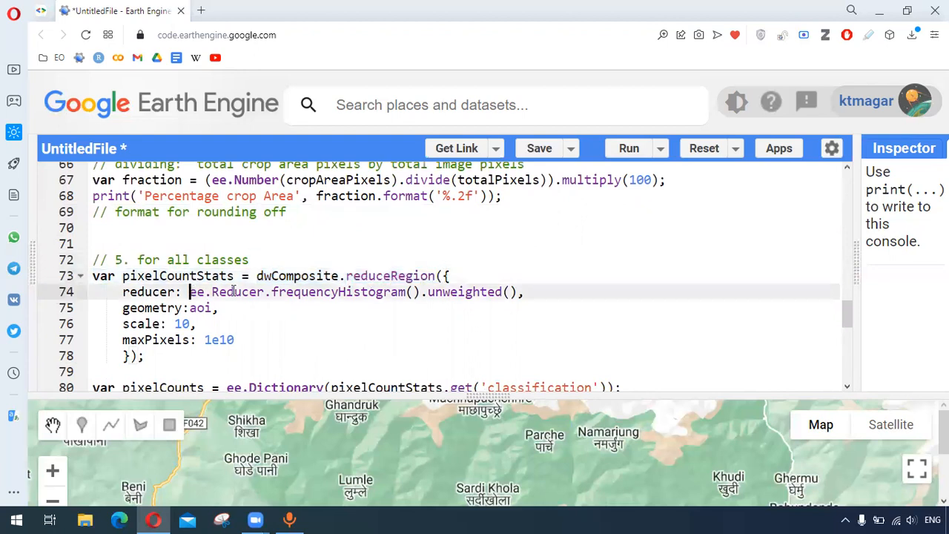
left_click_drag(190, 291, 422, 291)
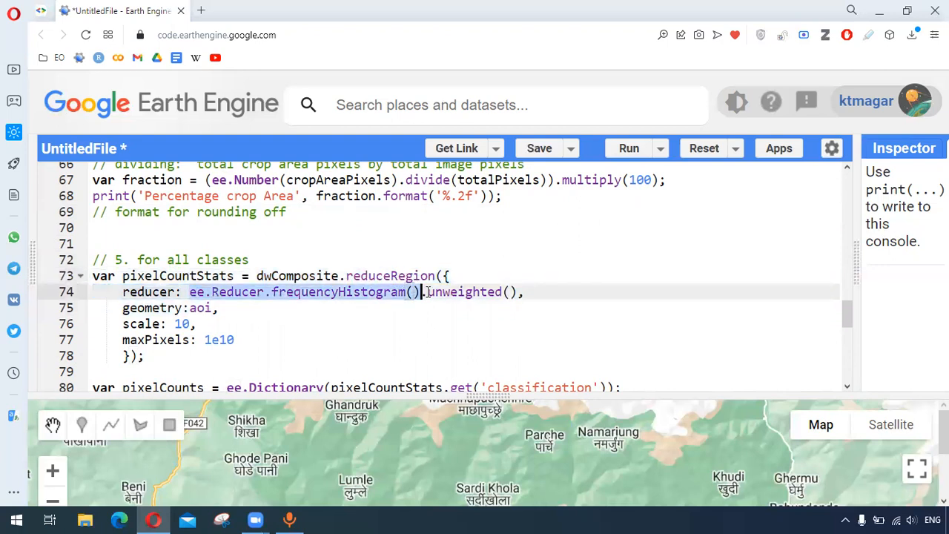
double_click(463, 290)
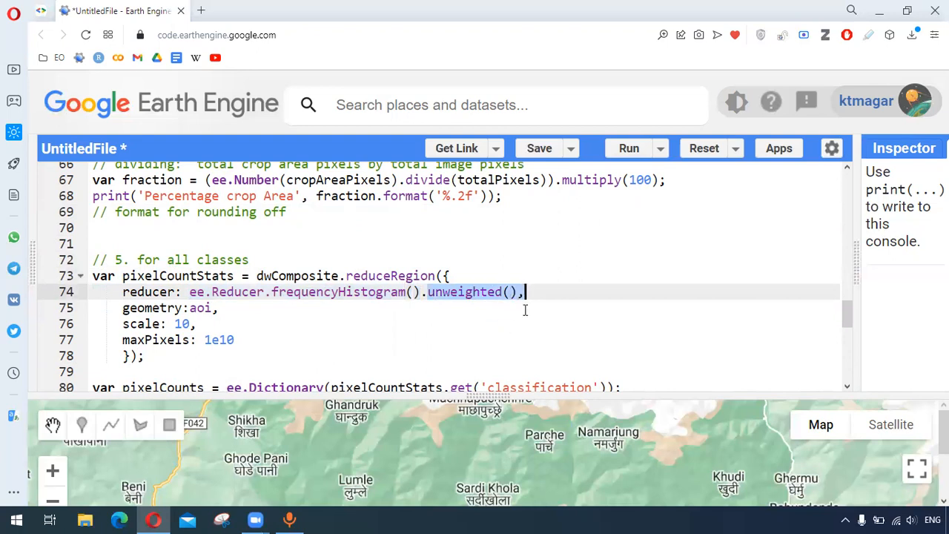
mouse_move(477, 307)
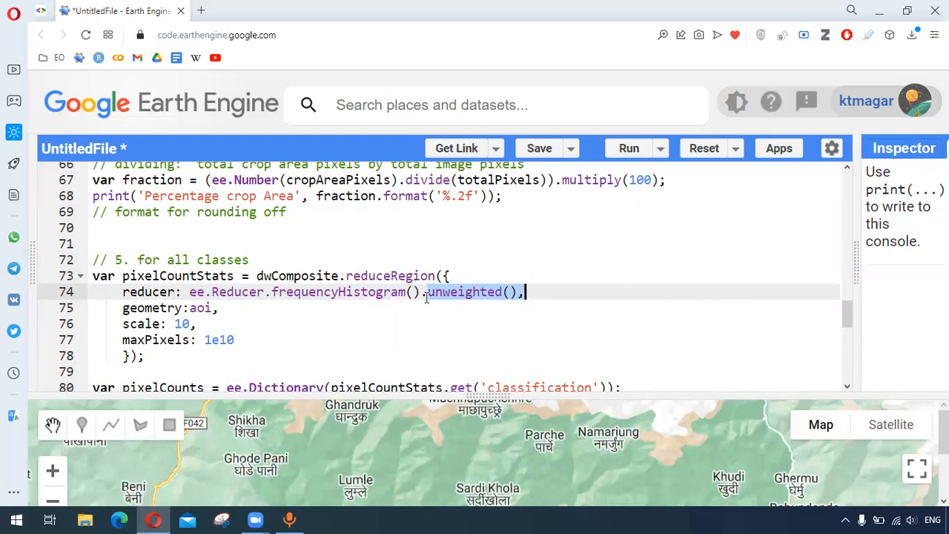
left_click(184, 307)
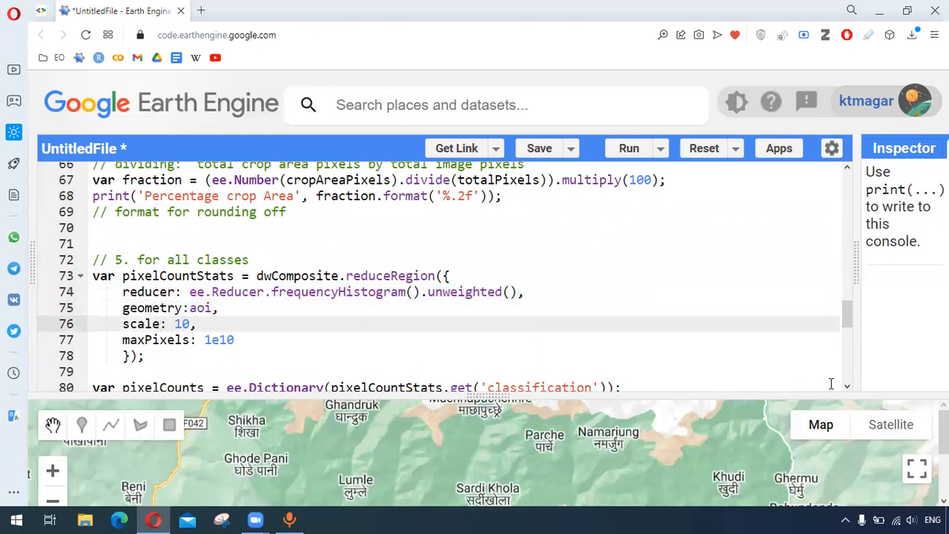
Review the classification pixel-count dictionary and the classLabels rename list
scroll("down", 3)
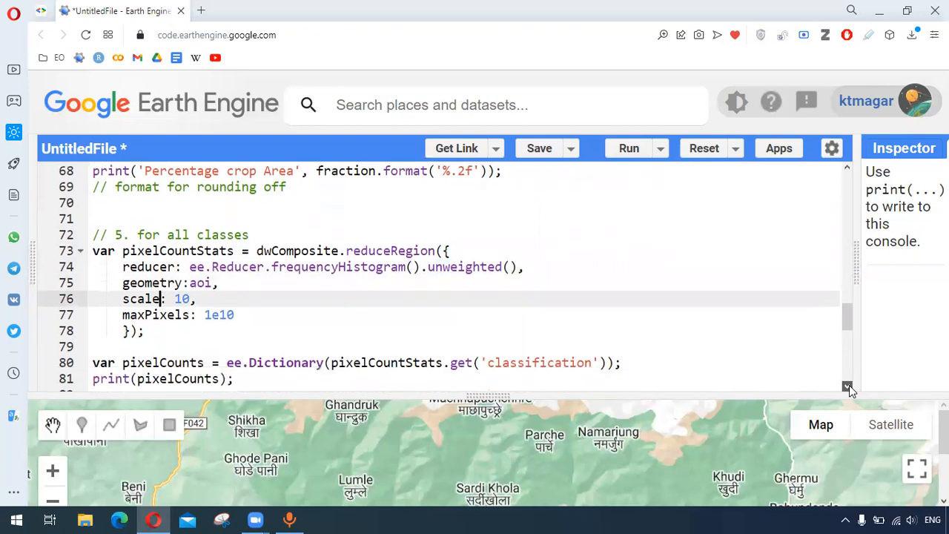
scroll("down", 3)
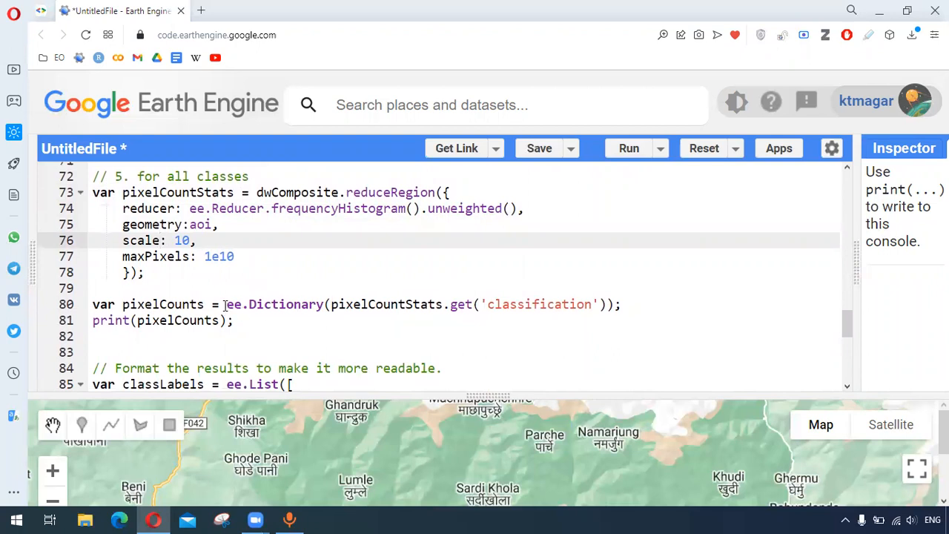
left_click_drag(225, 304, 526, 304)
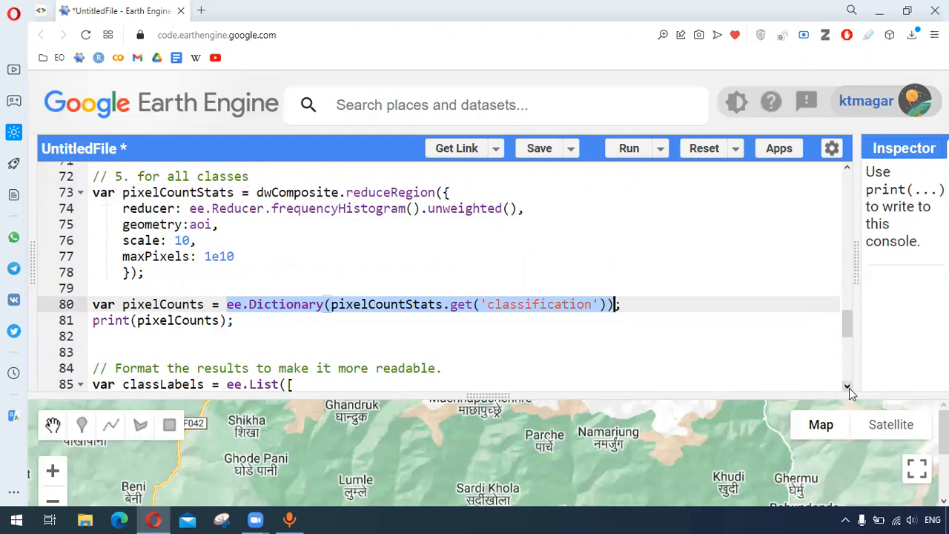
scroll("down", 3)
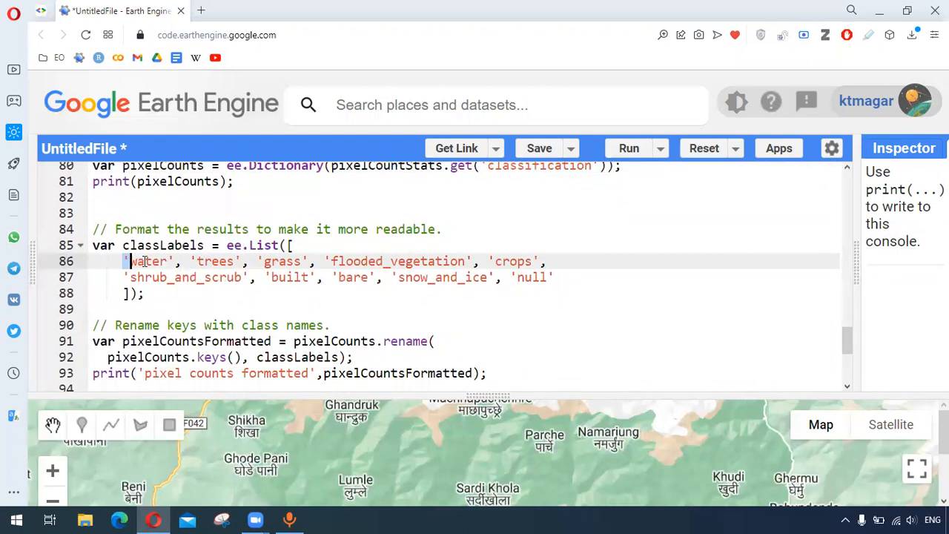
left_click_drag(128, 261, 258, 277)
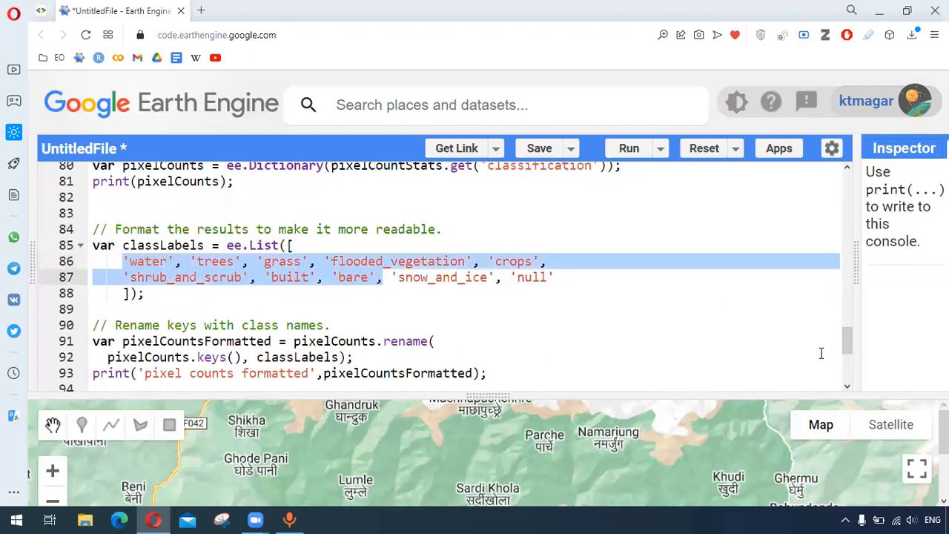
scroll("down", 3)
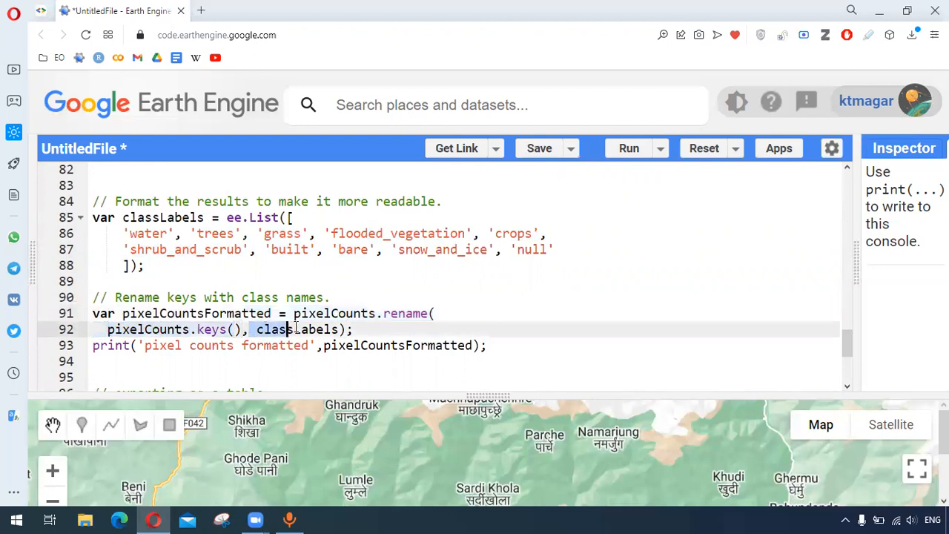
double_click(296, 330)
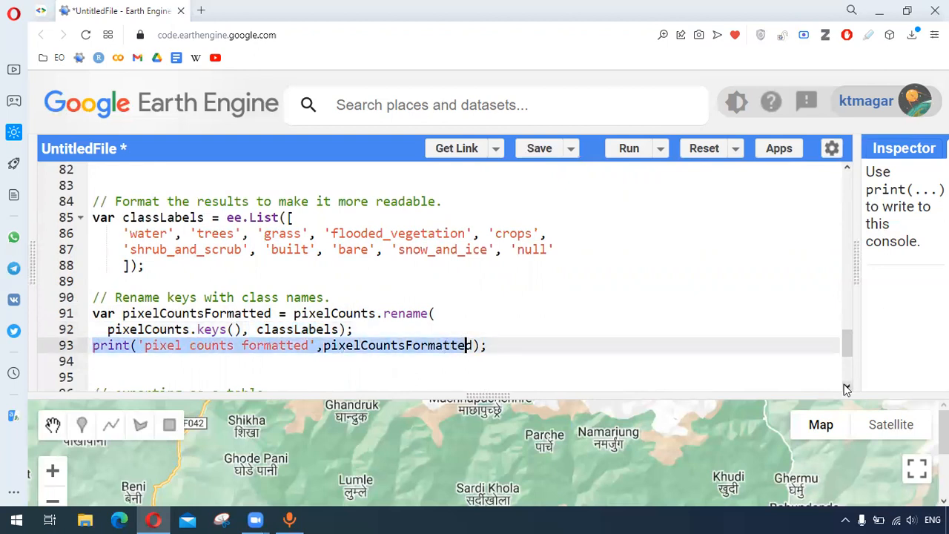
Review the feature collection code on lines 98–99
scroll("down", 3)
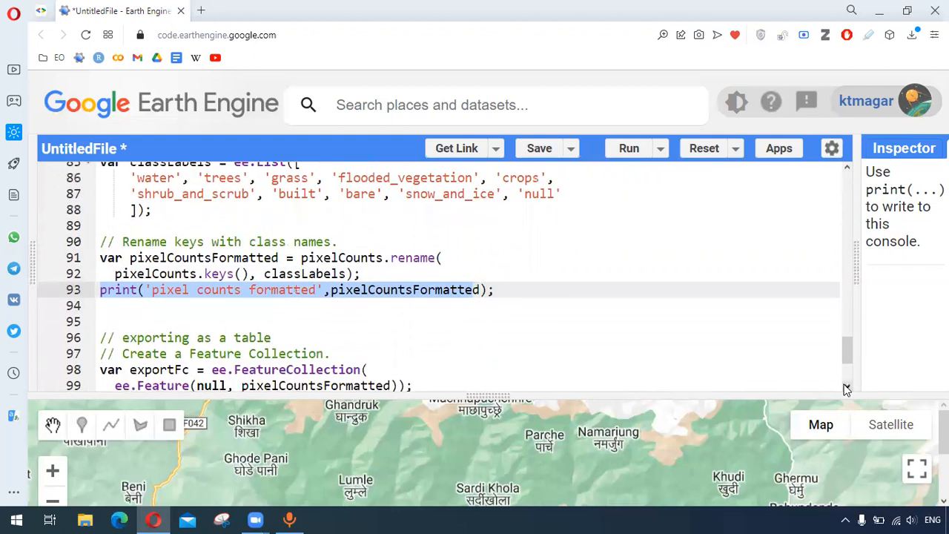
scroll("down", 3)
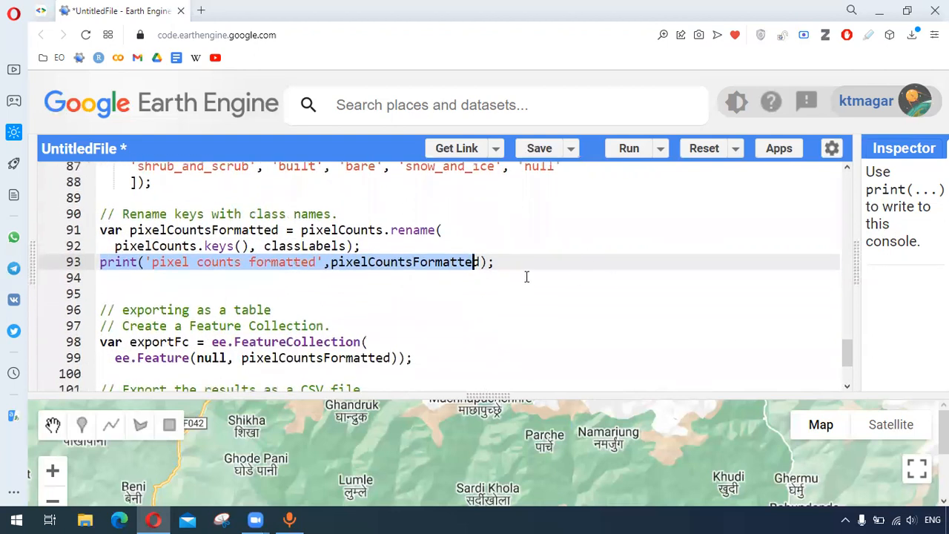
mouse_move(385, 237)
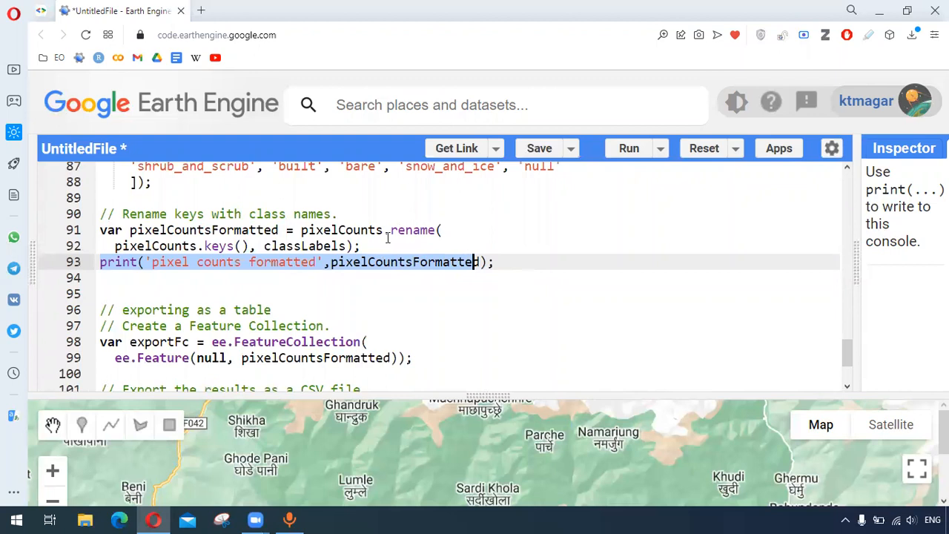
mouse_move(458, 293)
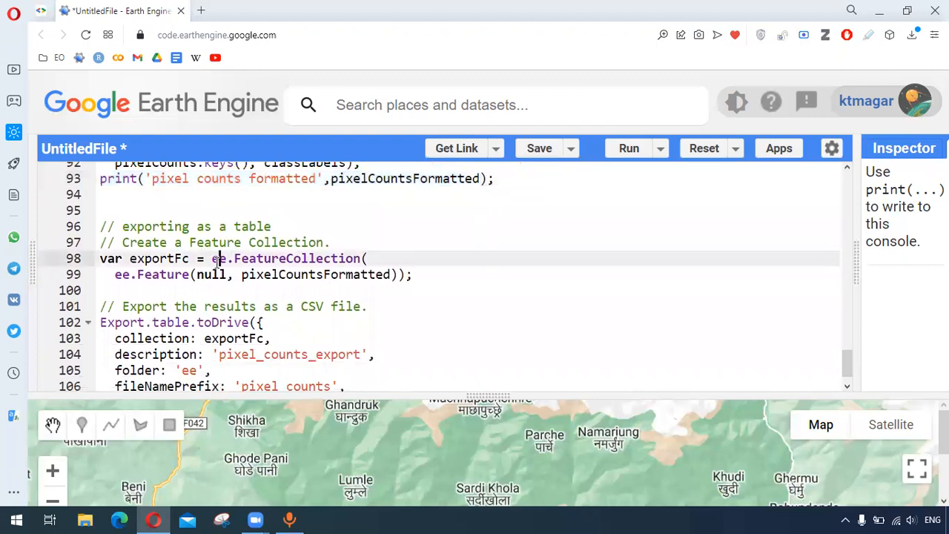
double_click(245, 258)
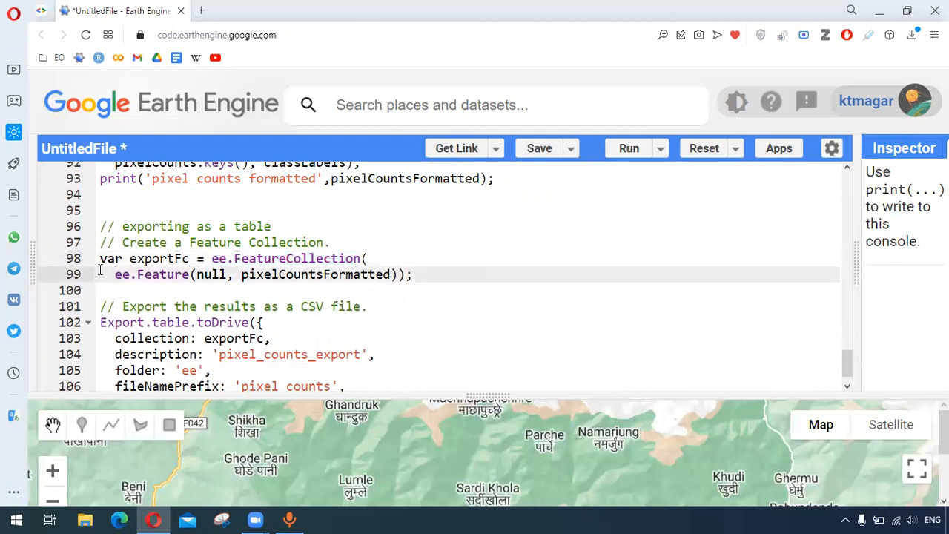
left_click_drag(100, 258, 267, 274)
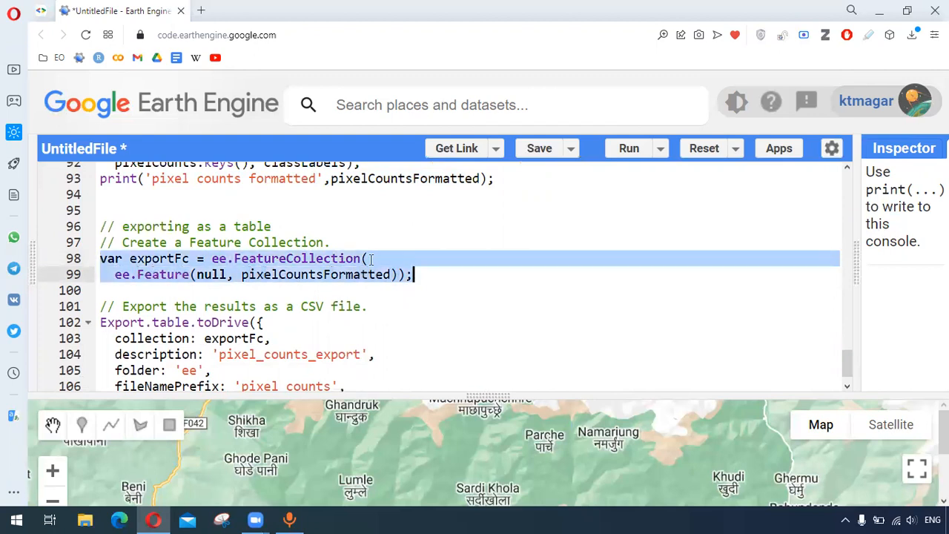
mouse_move(848, 391)
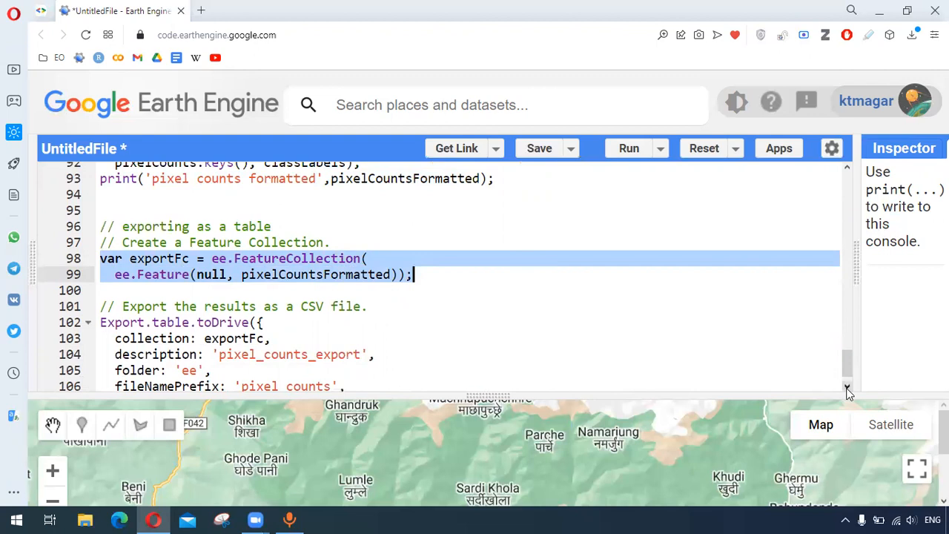
scroll("down", 3)
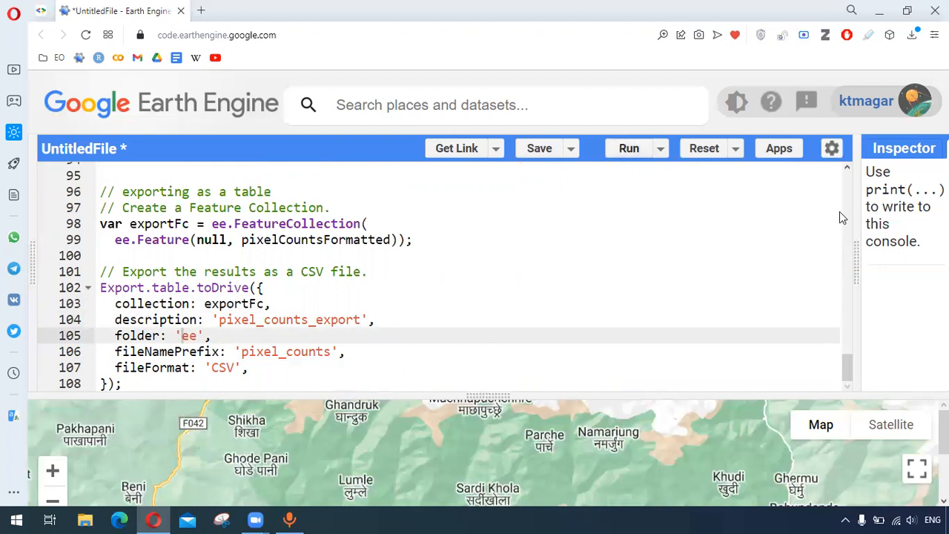
Toggle crop Areas, Classified Composite and Kaski - Nepal layers so only Classified Composite shows
left_click(629, 149)
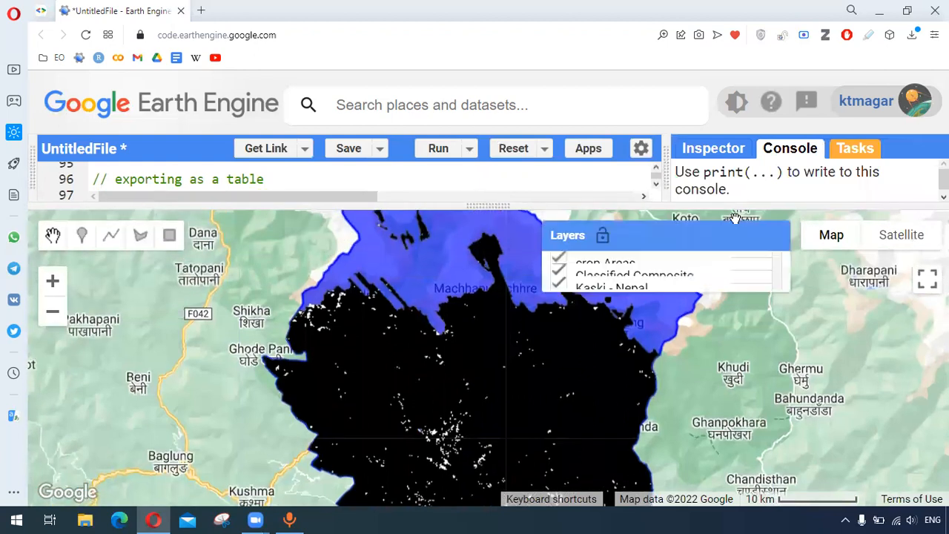
left_click(557, 264)
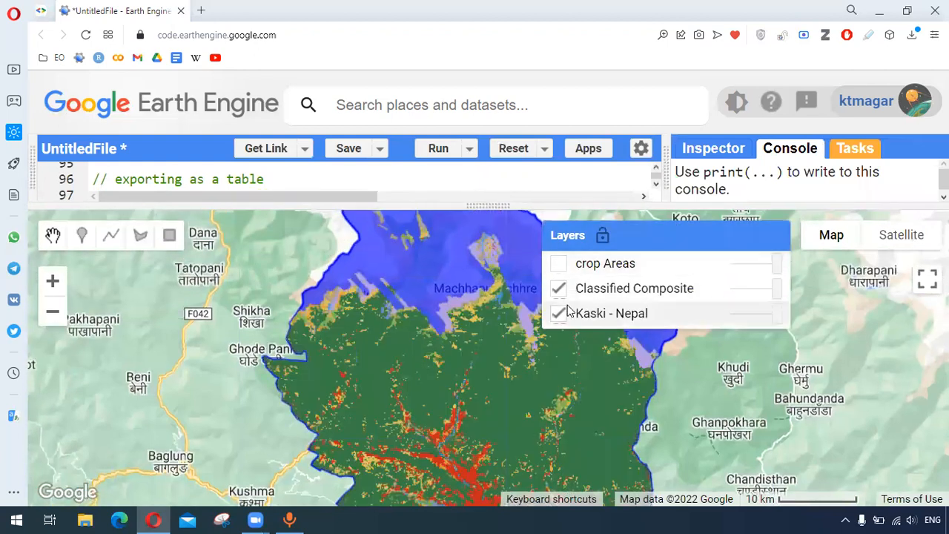
left_click(558, 313)
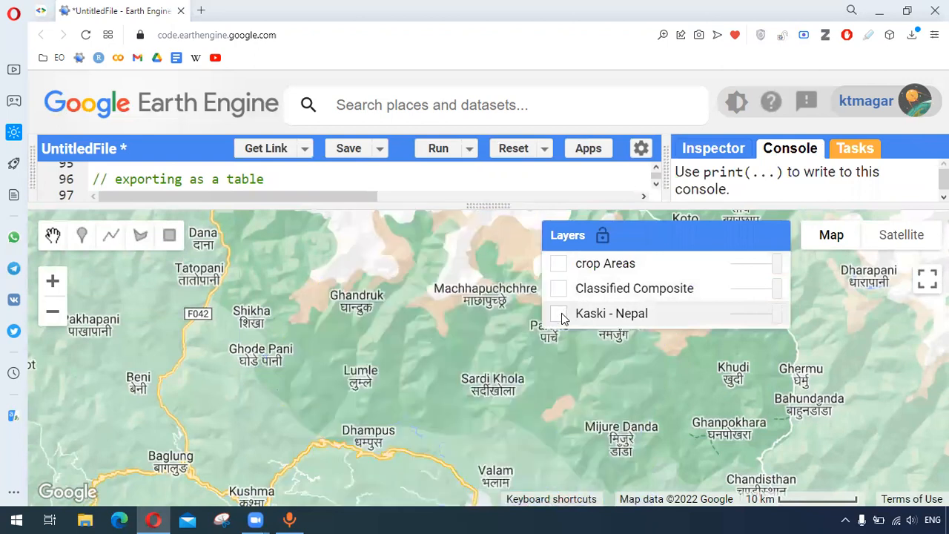
left_click(557, 313)
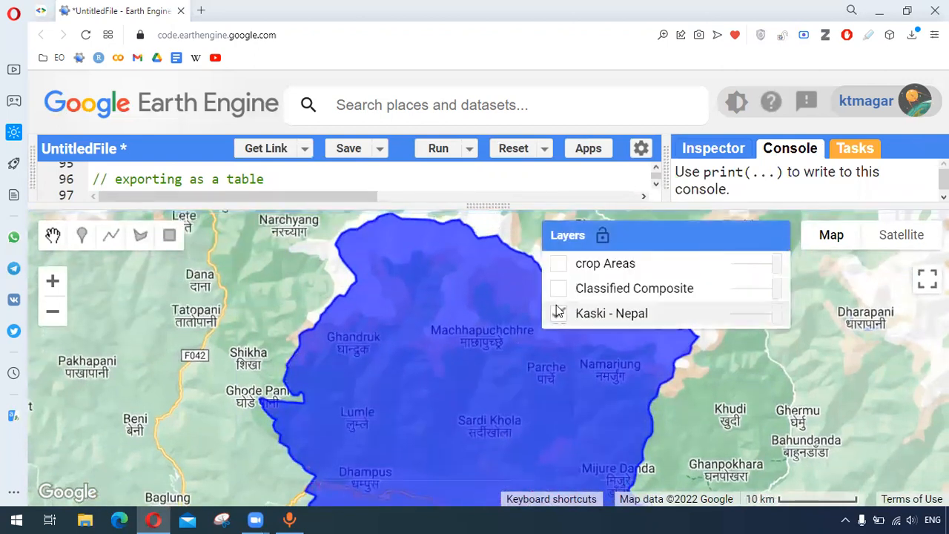
left_click(557, 287)
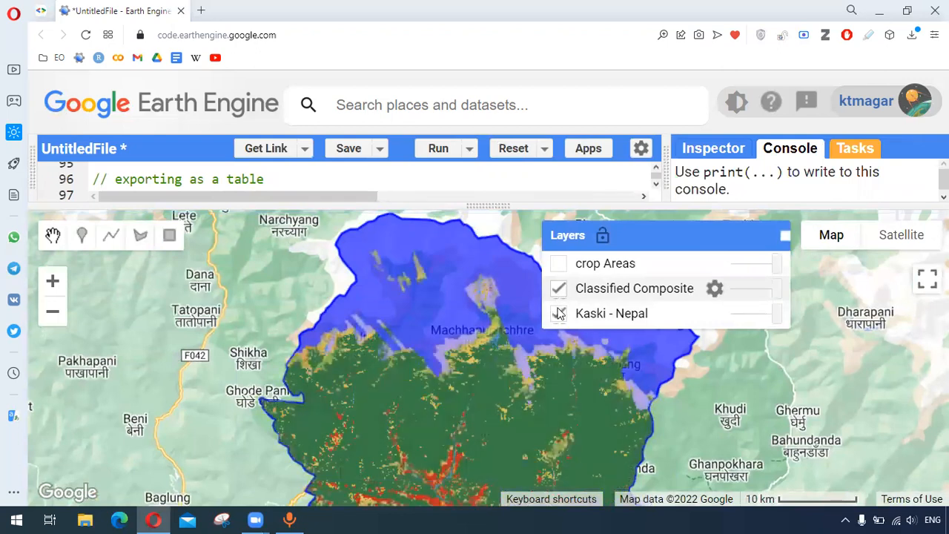
left_click(557, 313)
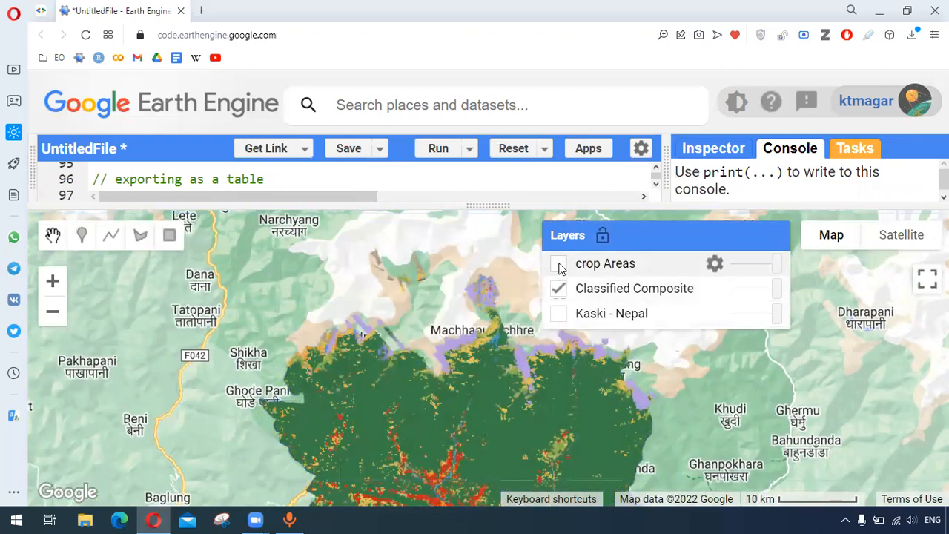
left_click(557, 264)
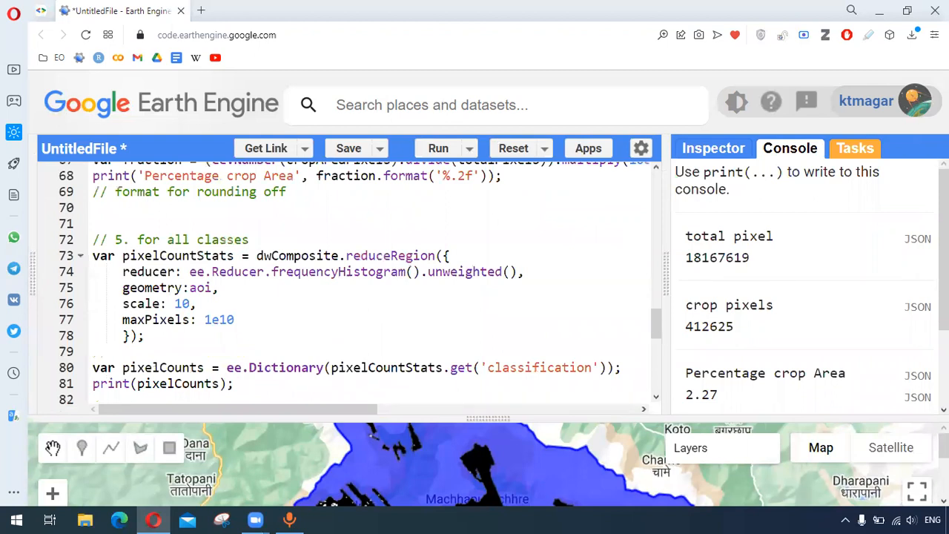
Highlight the total pixel count 18167619 and expand the raw per-class counts object for classes 0–8 and null
double_click(716, 258)
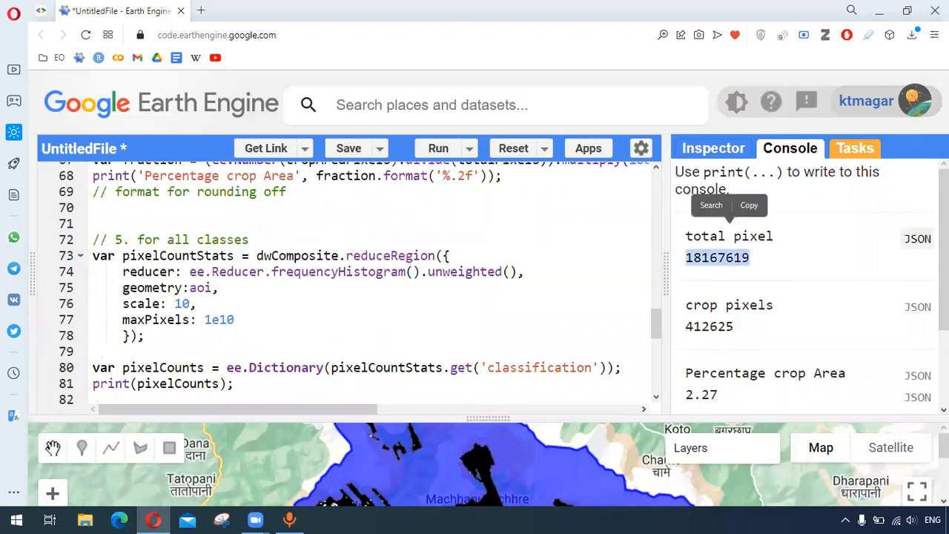
scroll("down", 3)
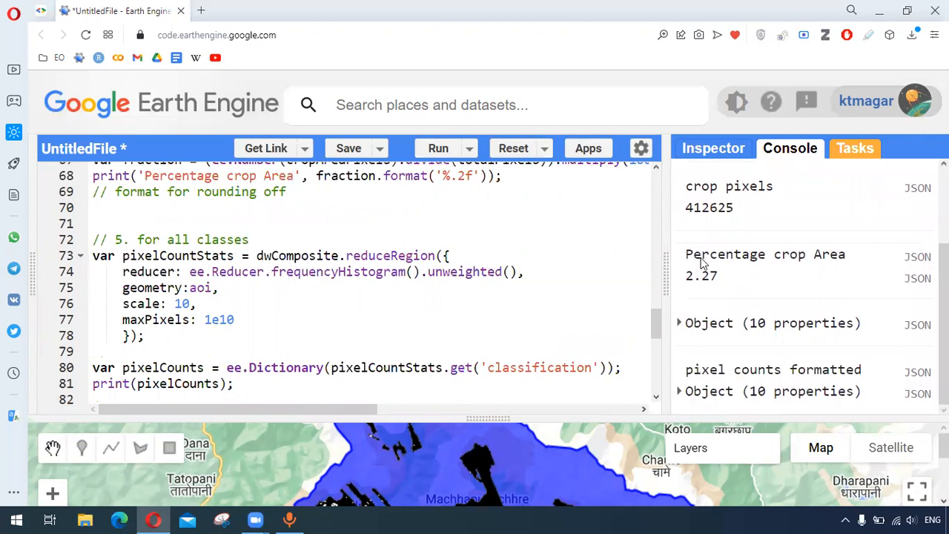
double_click(700, 276)
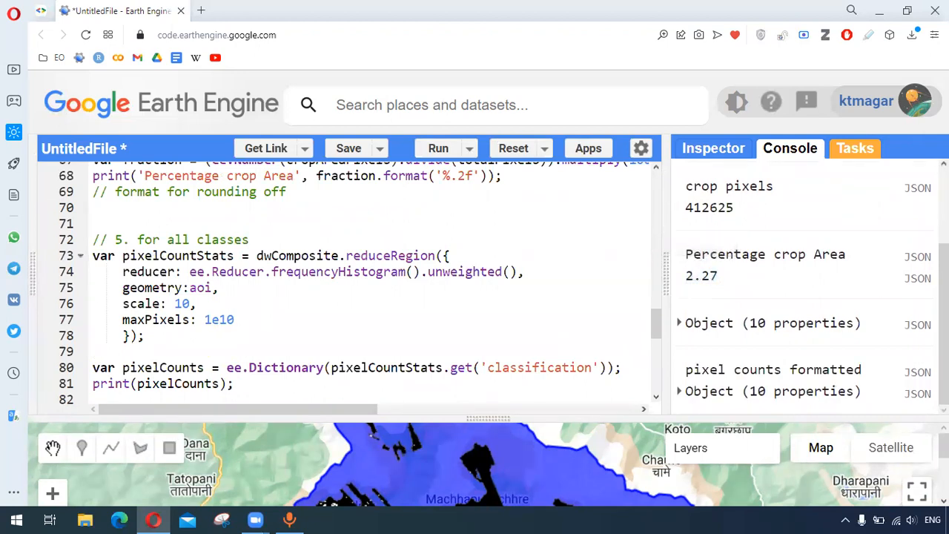
left_click(679, 324)
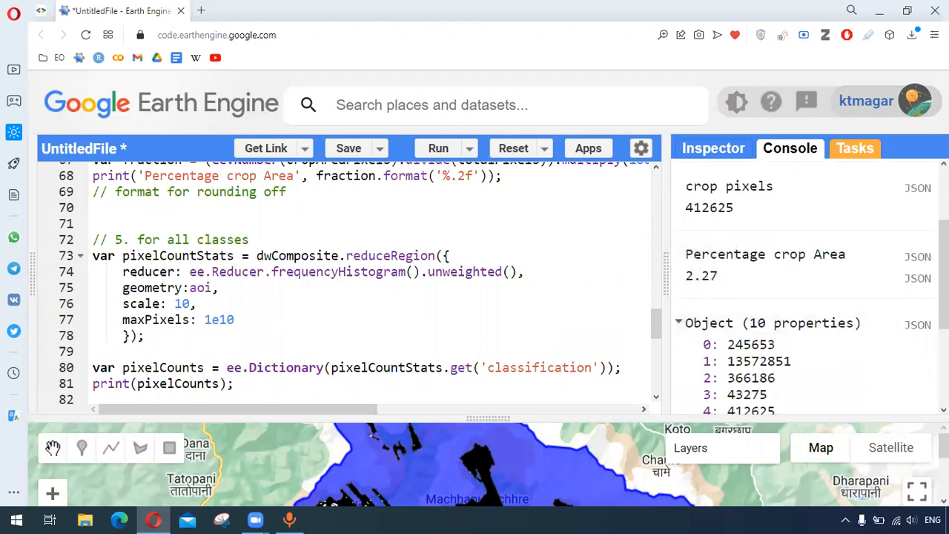
double_click(700, 274)
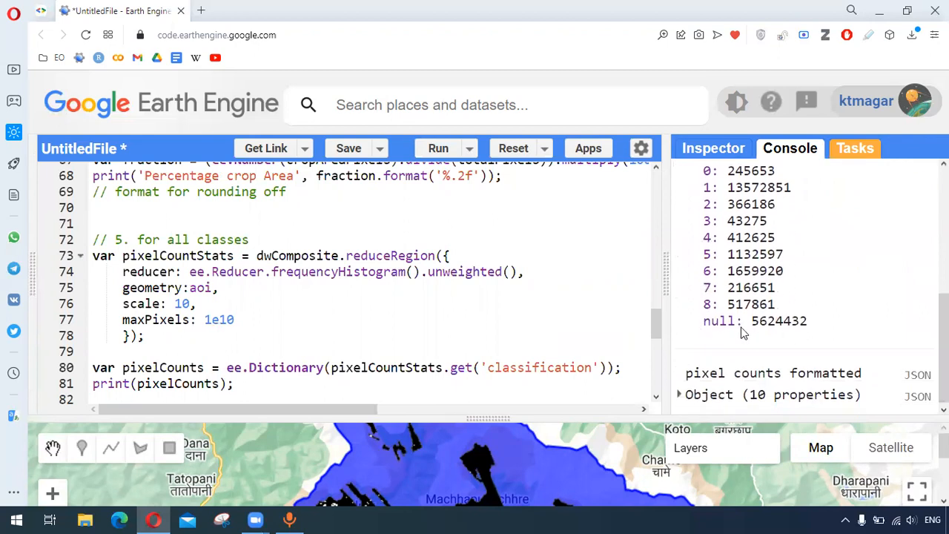
mouse_move(703, 329)
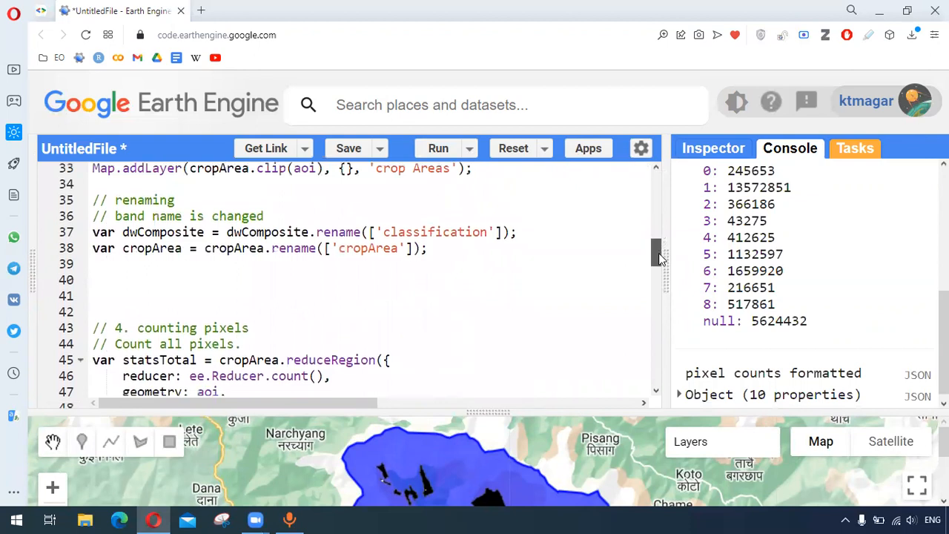
Highlight the null label in classLabels and expand the formatted pixel counts with named classes
scroll("down", 3)
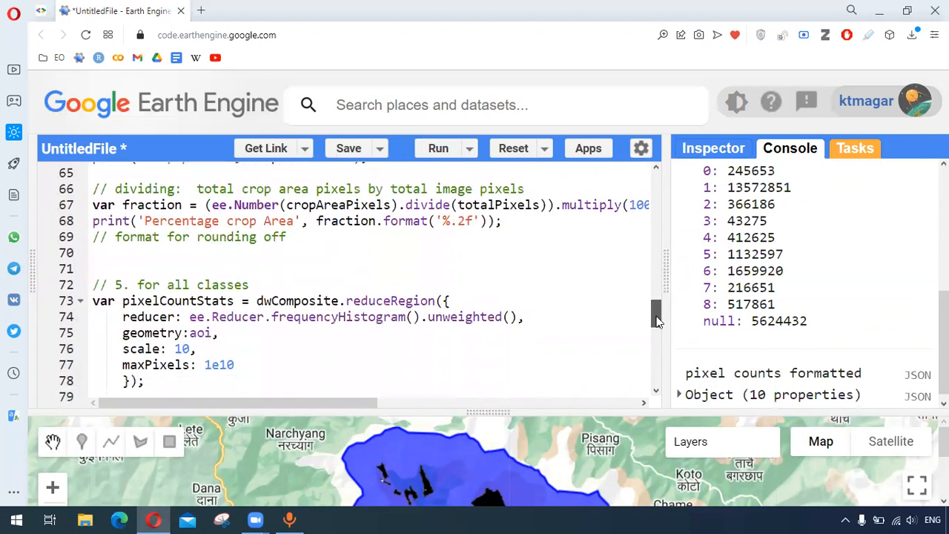
scroll("down", 3)
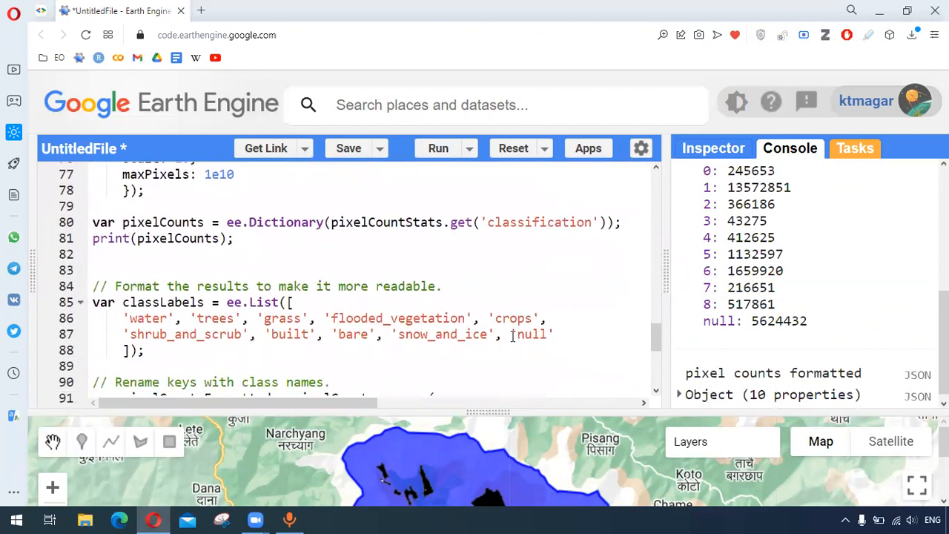
double_click(531, 333)
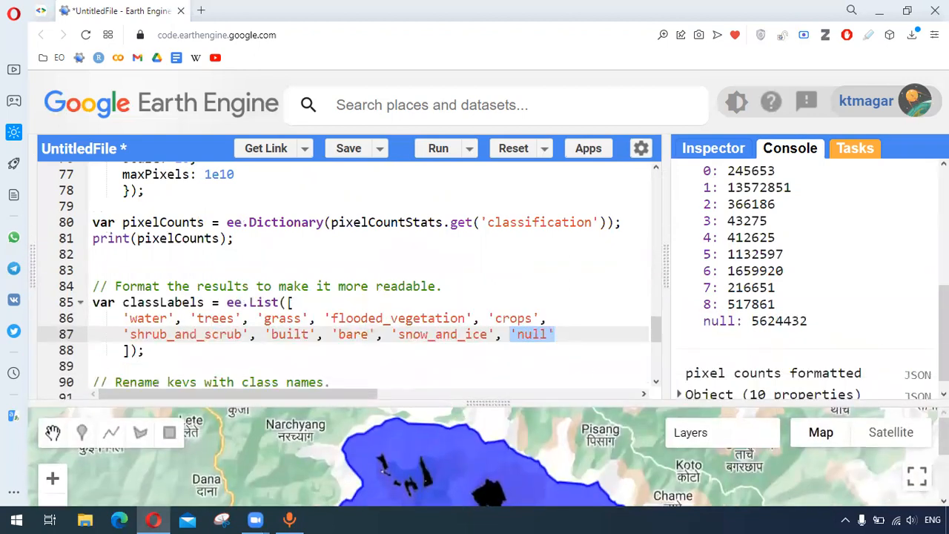
scroll("down", 3)
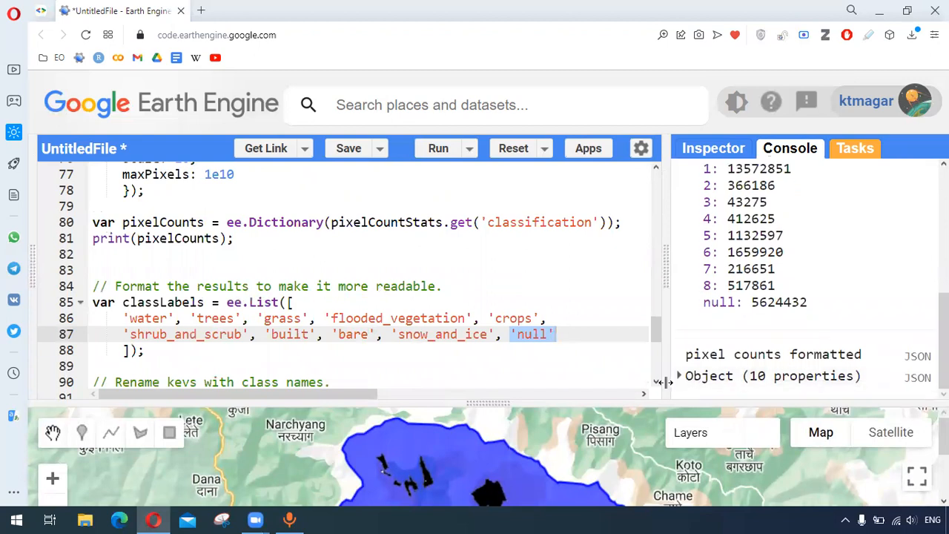
left_click(679, 377)
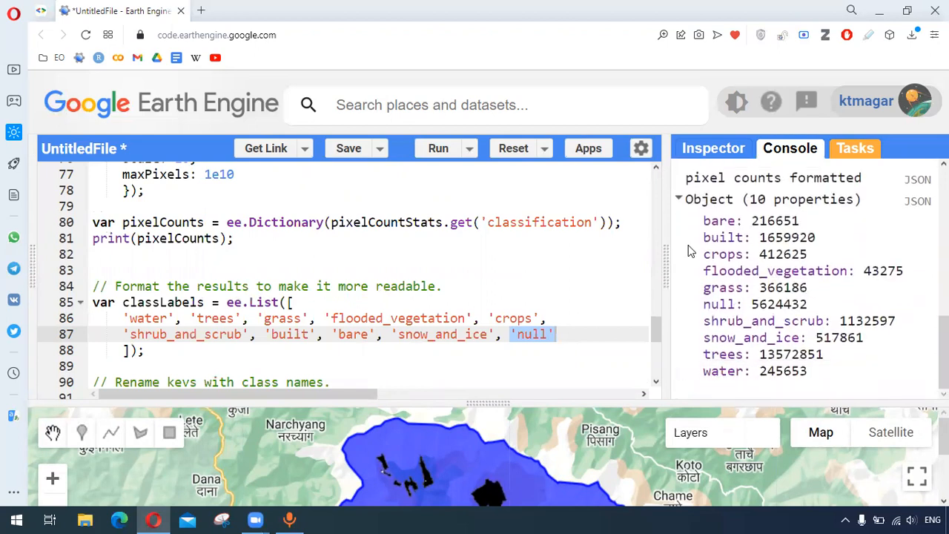
mouse_move(736, 269)
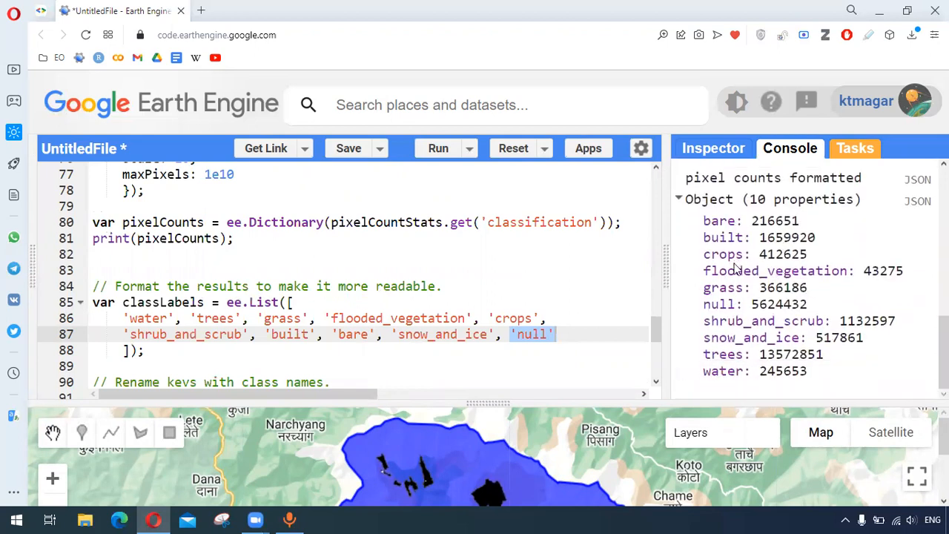